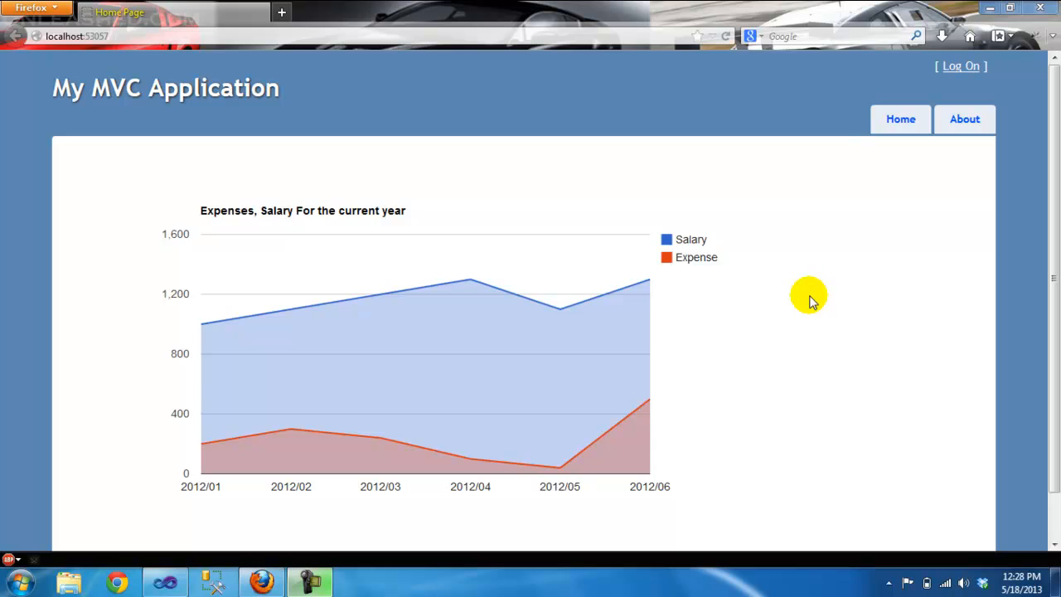
pyautogui.moveTo(804, 303)
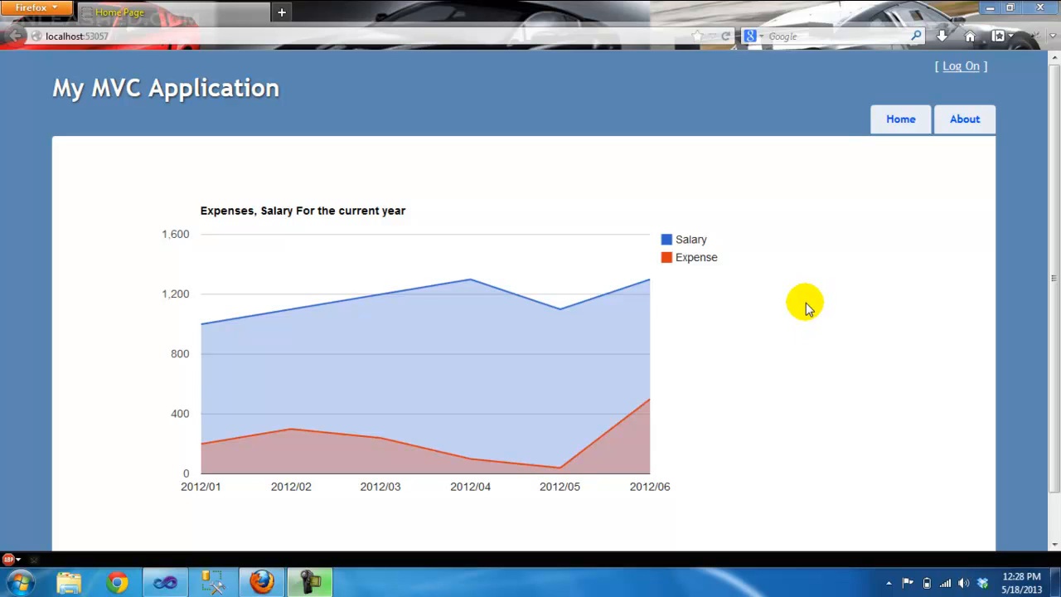
pyautogui.moveTo(803, 302)
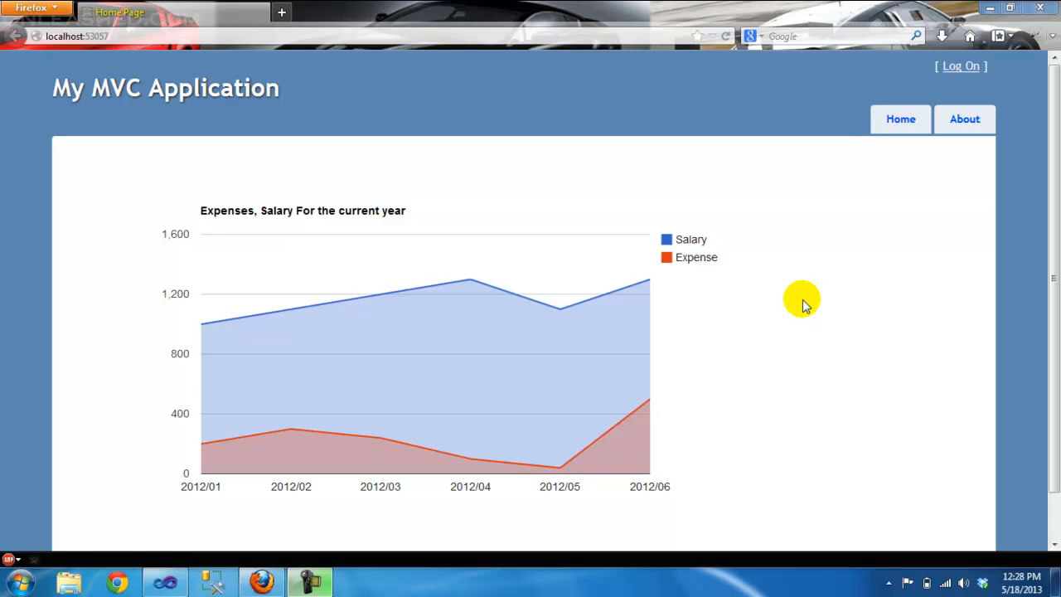
pyautogui.moveTo(877, 142)
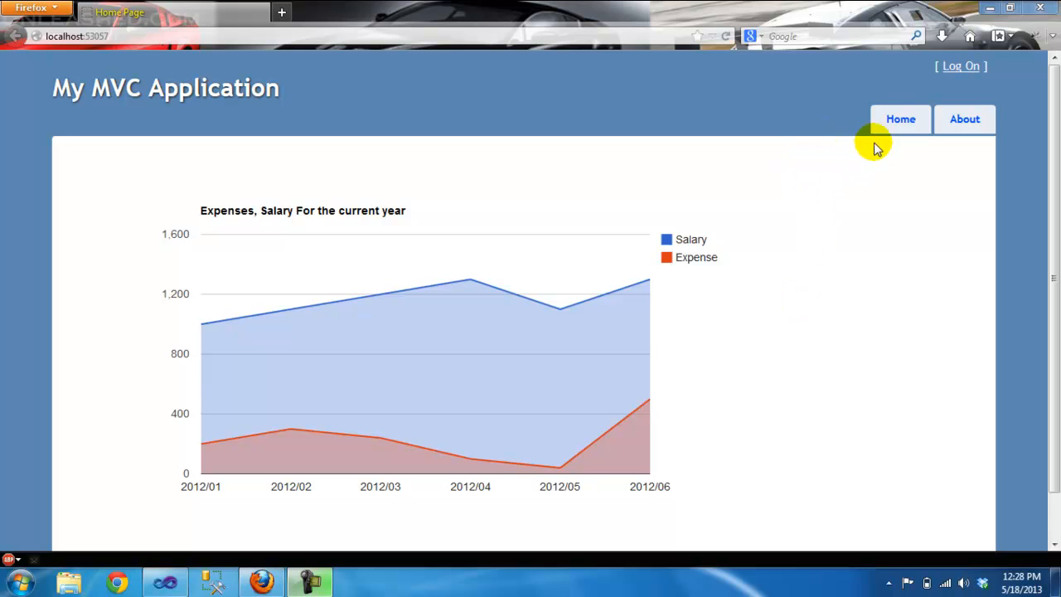
# Step: Visit the site's About page, return to the Home chart, then switch to the source code
pyautogui.click(965, 118)
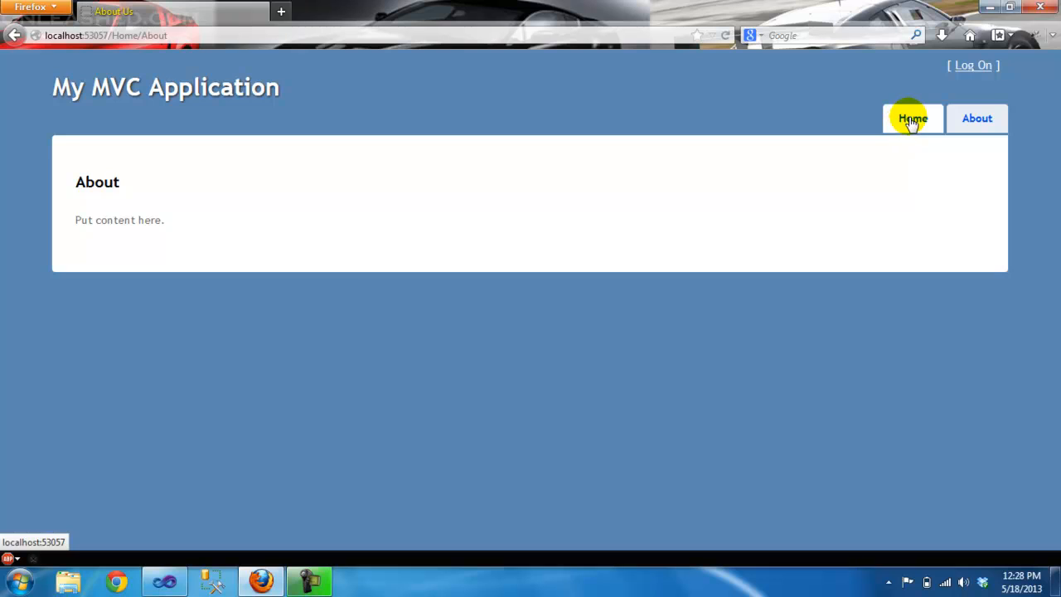
pyautogui.click(913, 118)
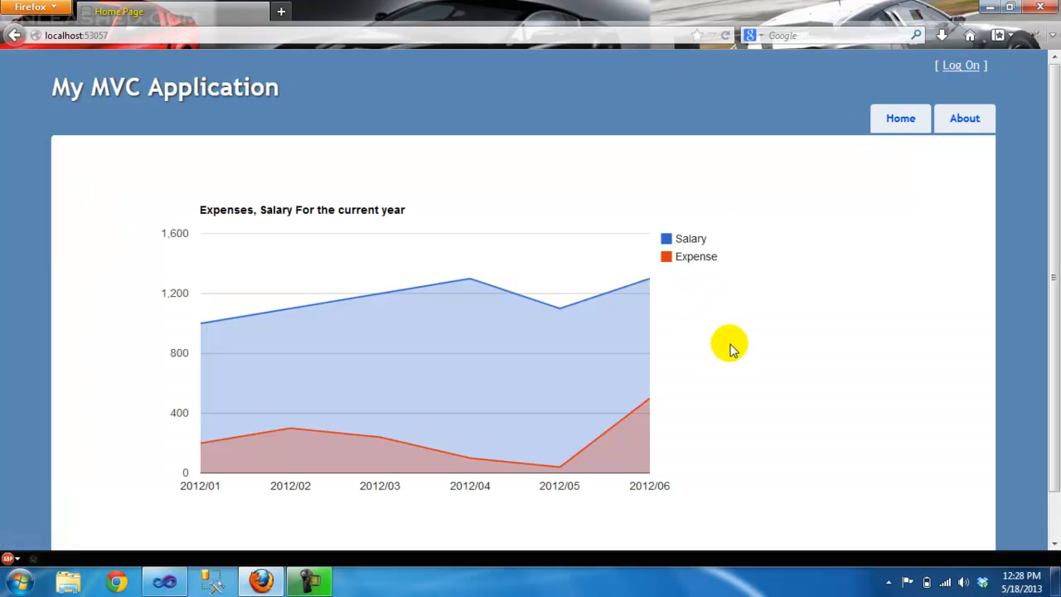
pyautogui.moveTo(414, 340)
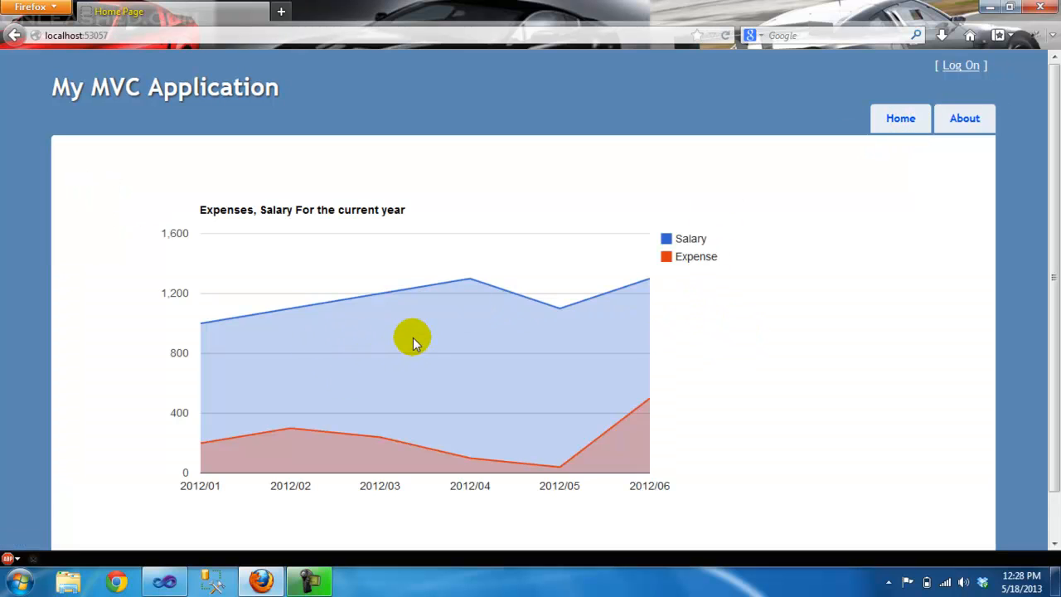
pyautogui.moveTo(659, 290)
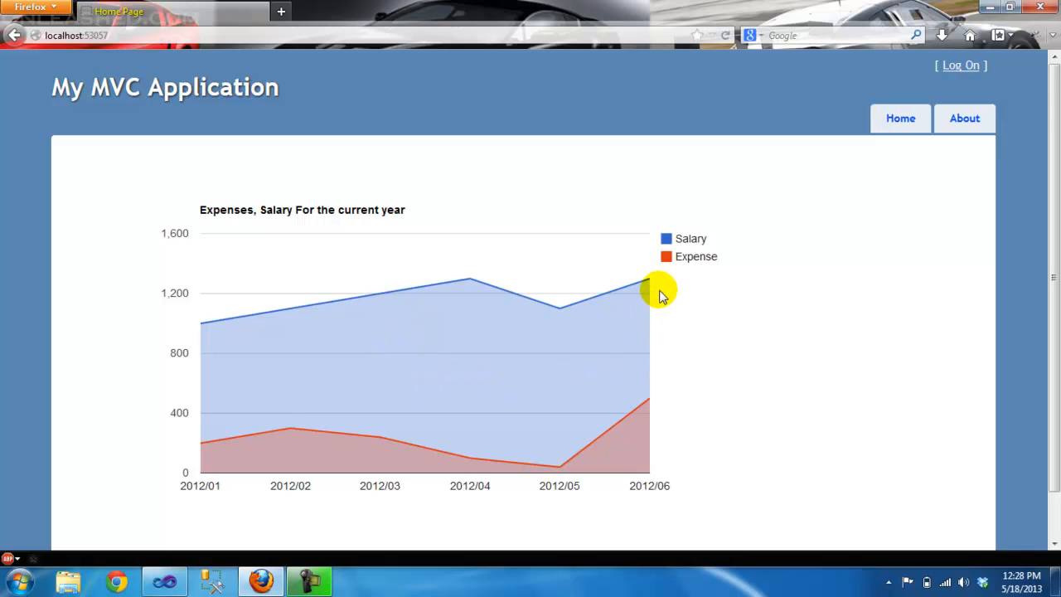
pyautogui.moveTo(682, 467)
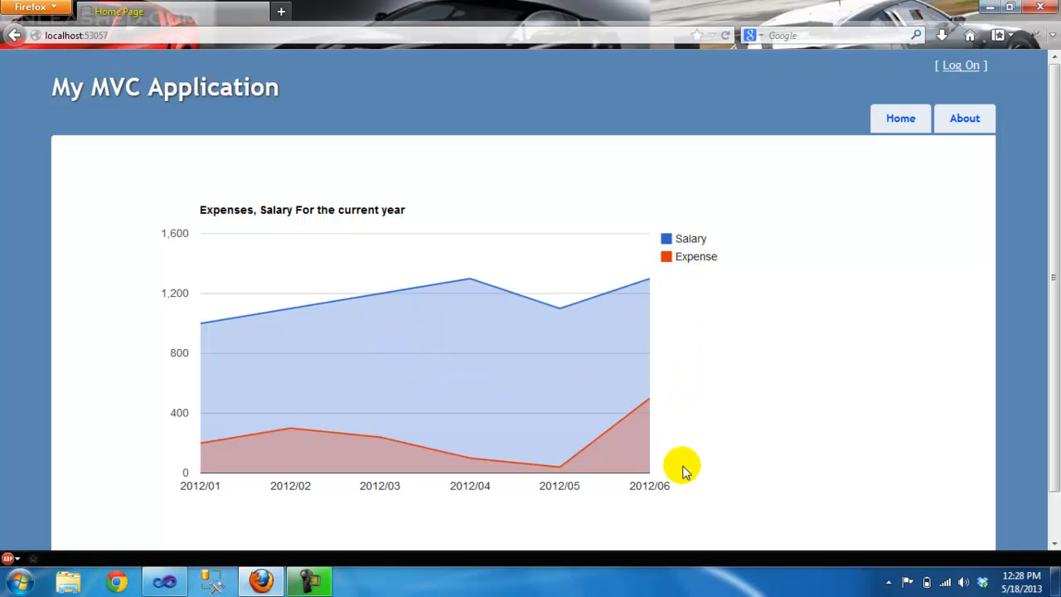
pyautogui.moveTo(696, 436)
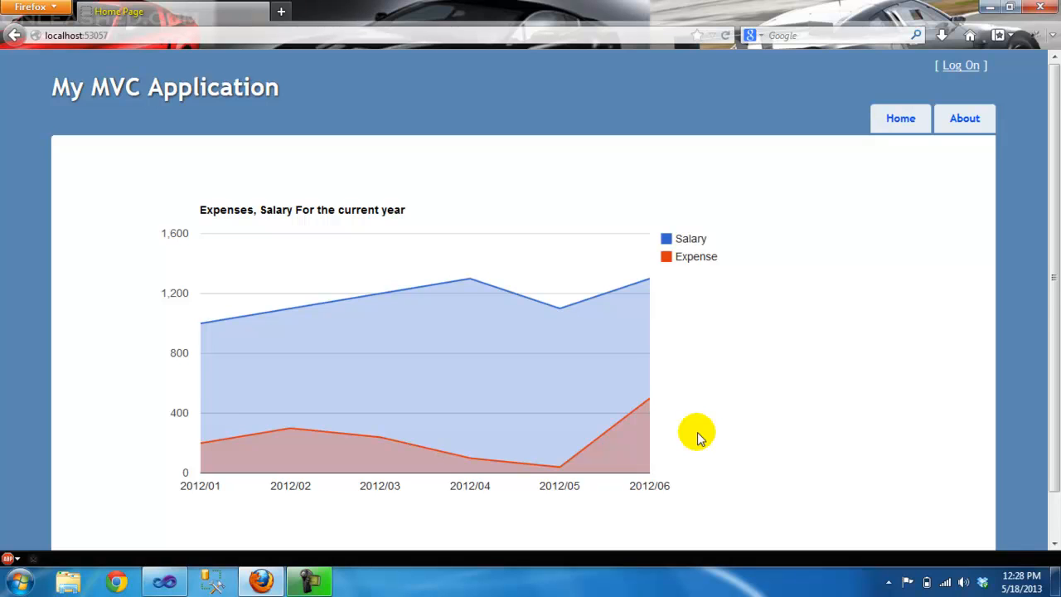
pyautogui.moveTo(130, 273)
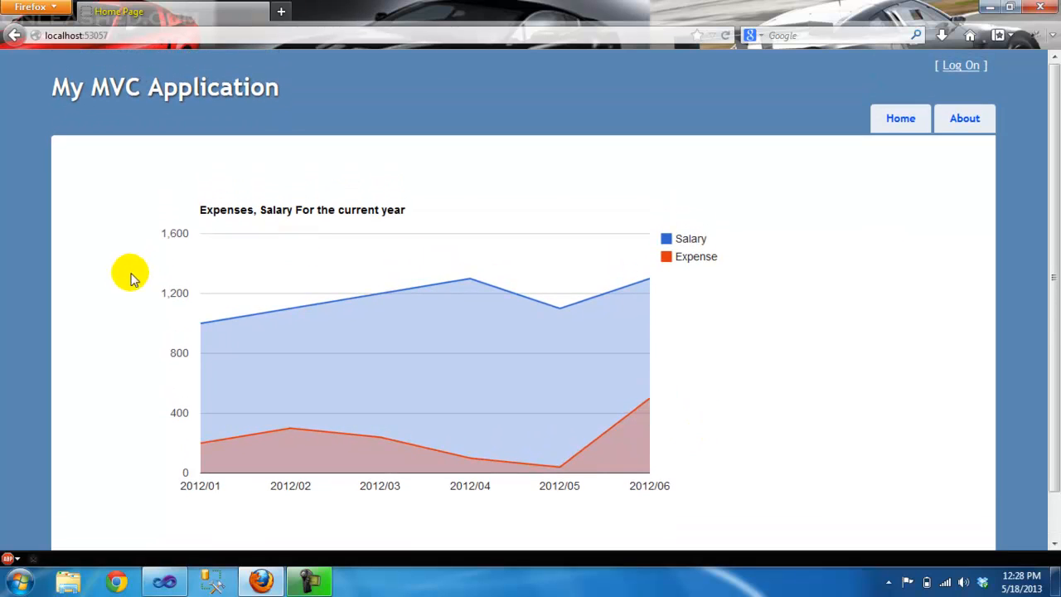
pyautogui.moveTo(678, 246)
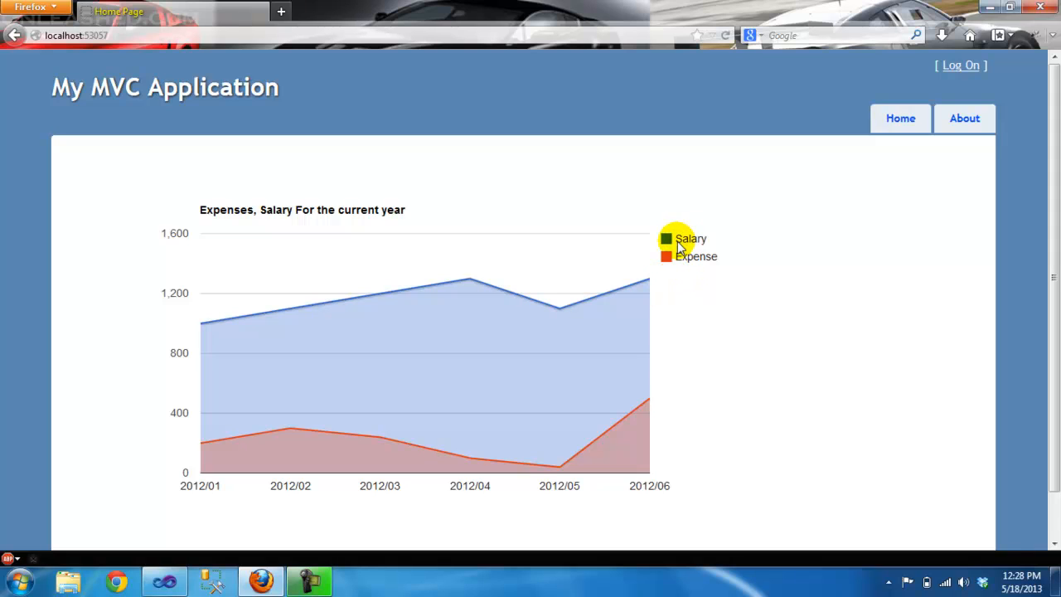
pyautogui.moveTo(199, 232)
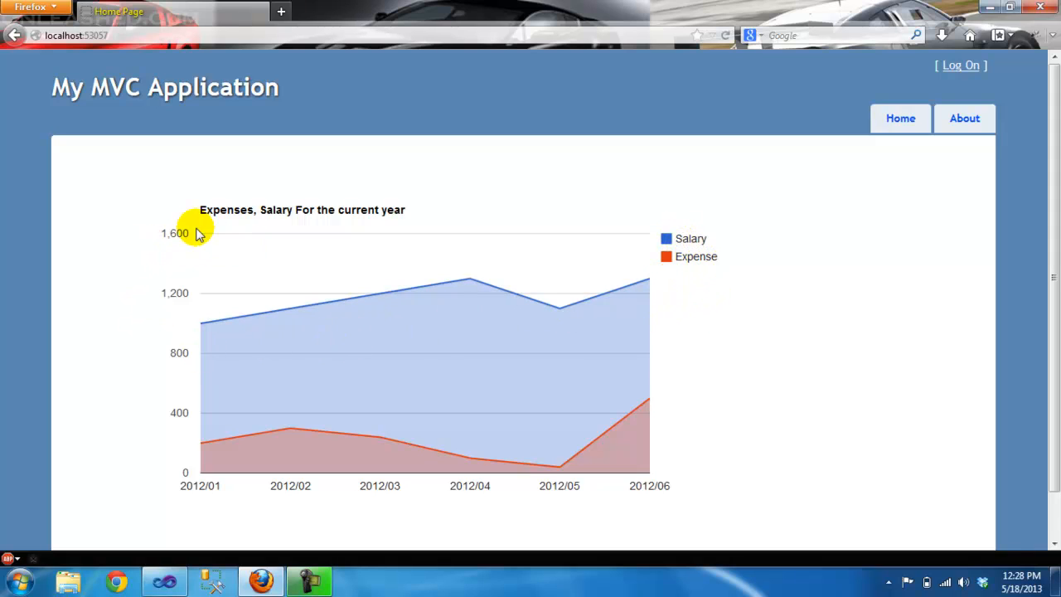
pyautogui.moveTo(384, 308)
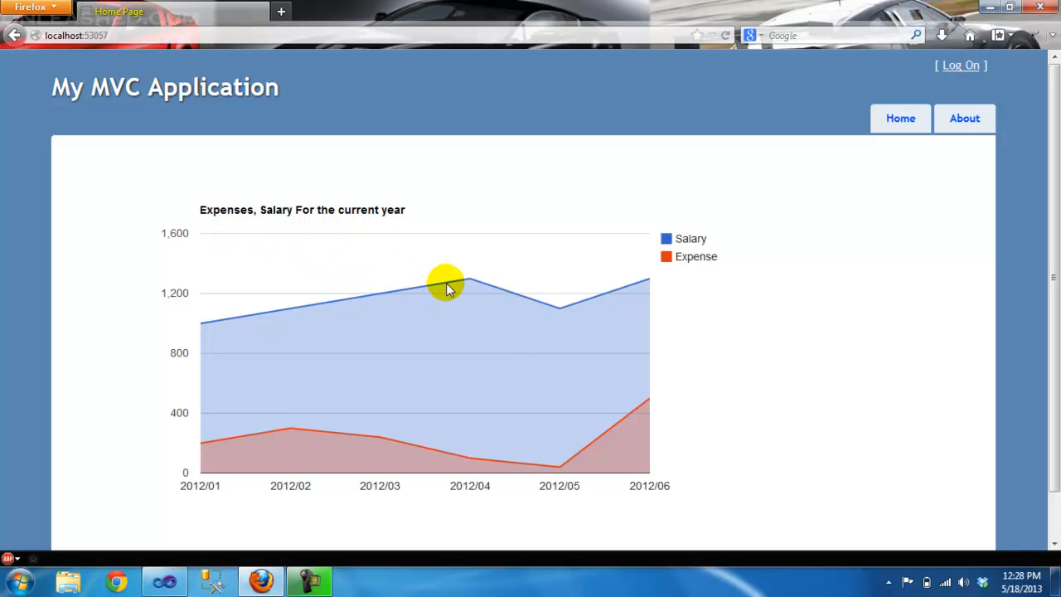
pyautogui.moveTo(427, 388)
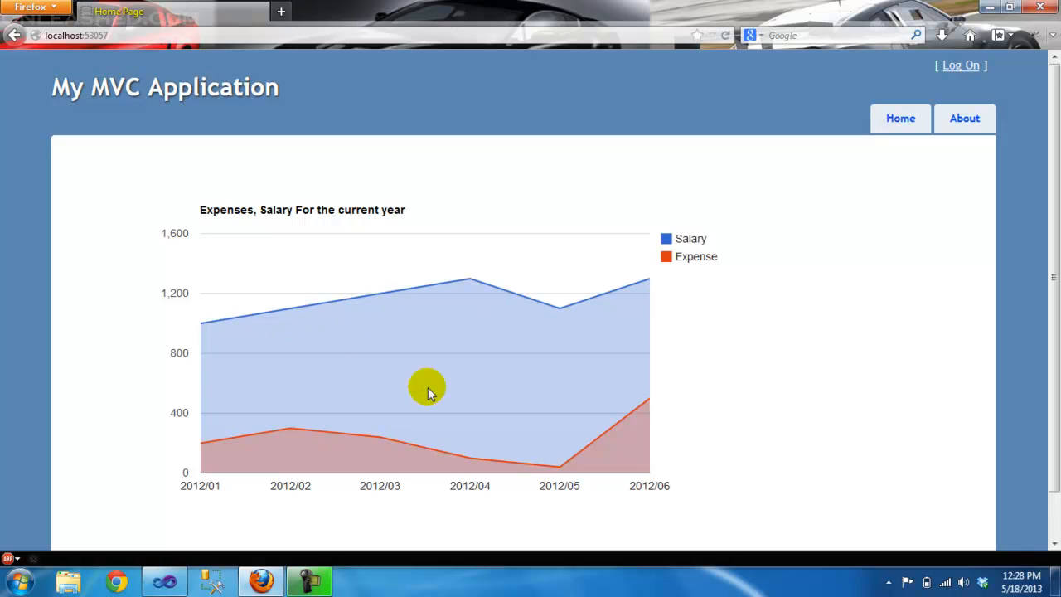
pyautogui.click(164, 580)
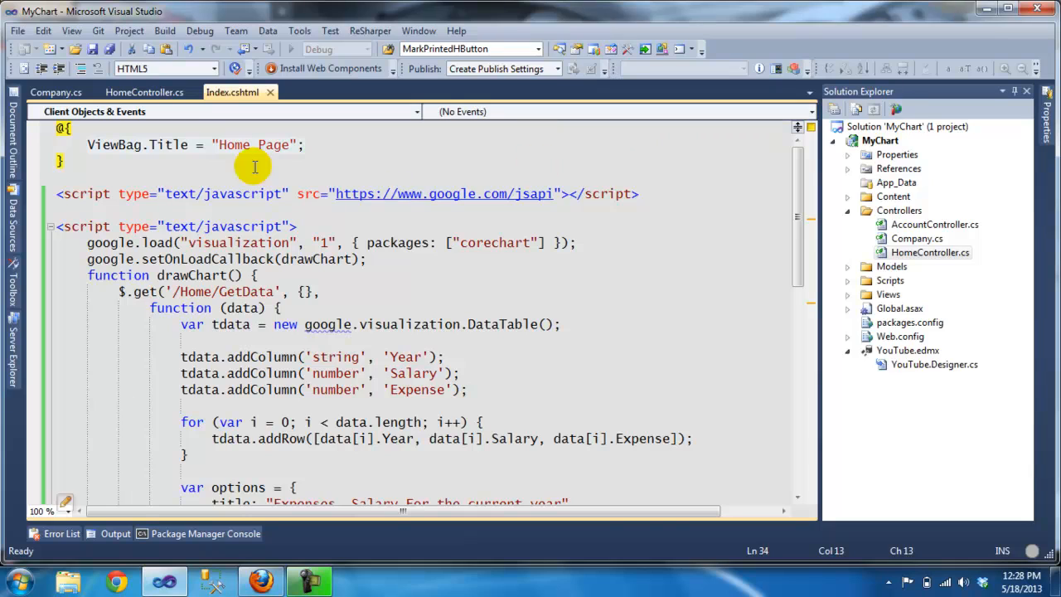
# Step: Inspect the Company class and its Expense, Salary and Year properties
pyautogui.click(55, 92)
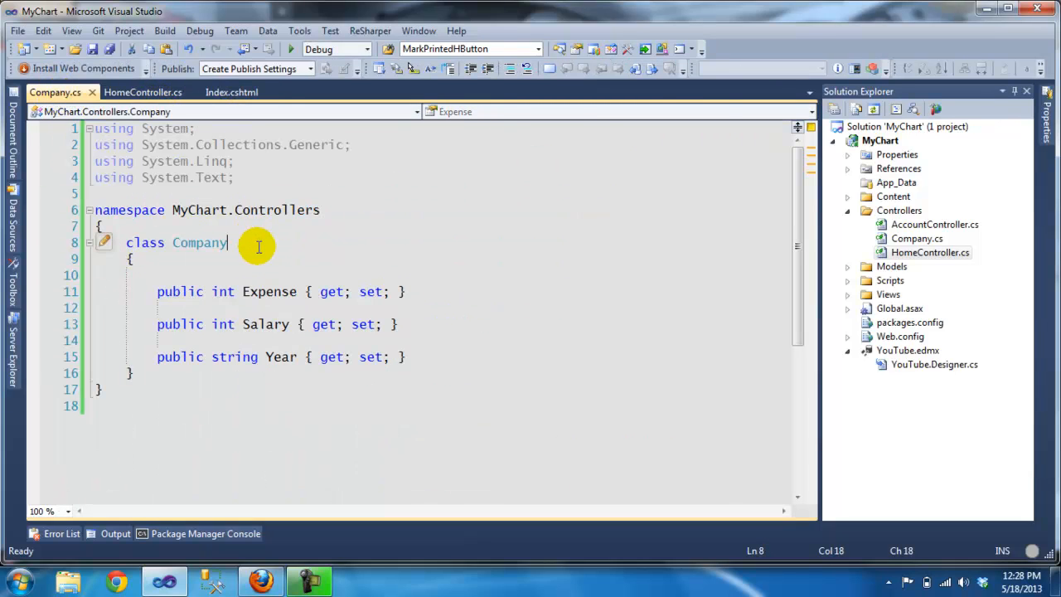
pyautogui.moveTo(436, 366)
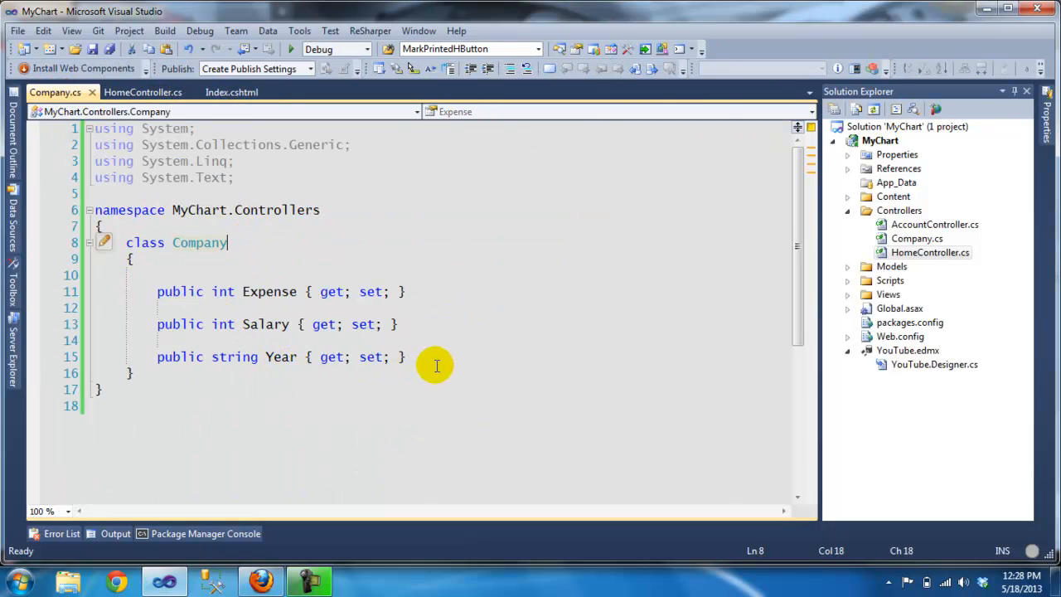
pyautogui.click(406, 357)
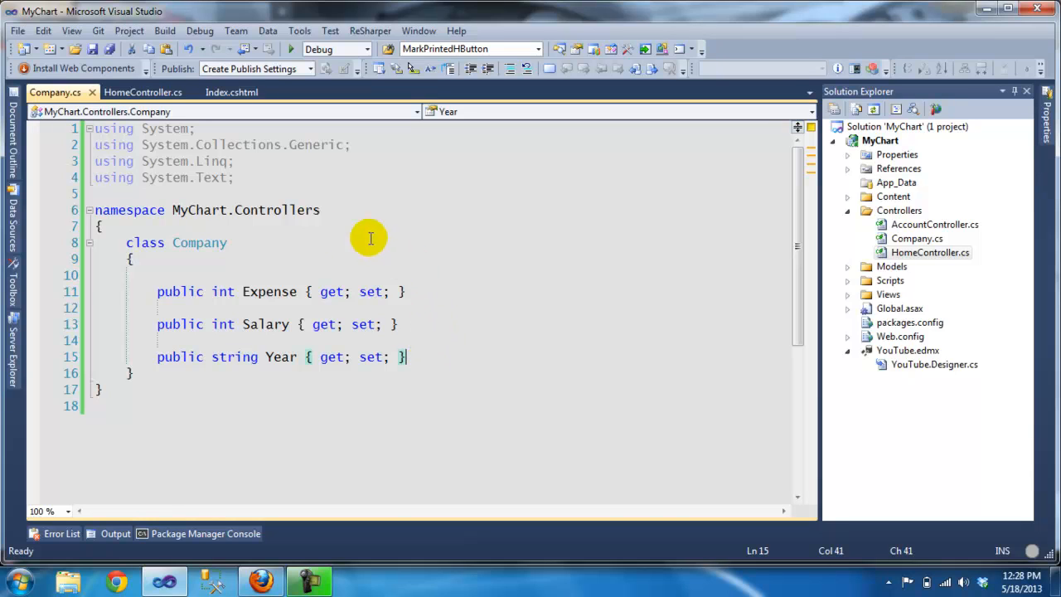
pyautogui.doubleClick(199, 242)
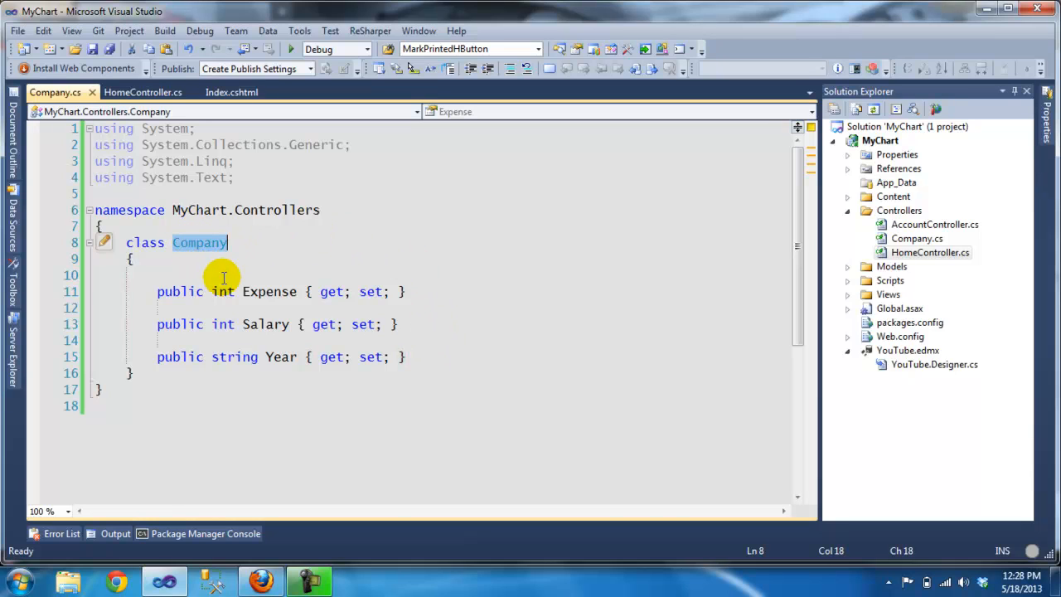
pyautogui.doubleClick(269, 291)
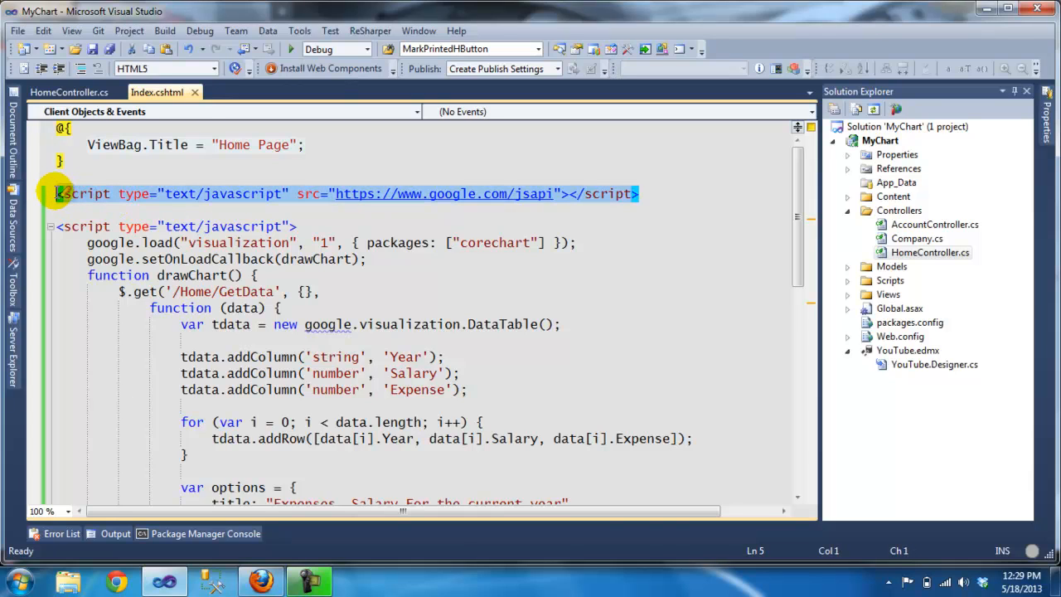
pyautogui.moveTo(375, 228)
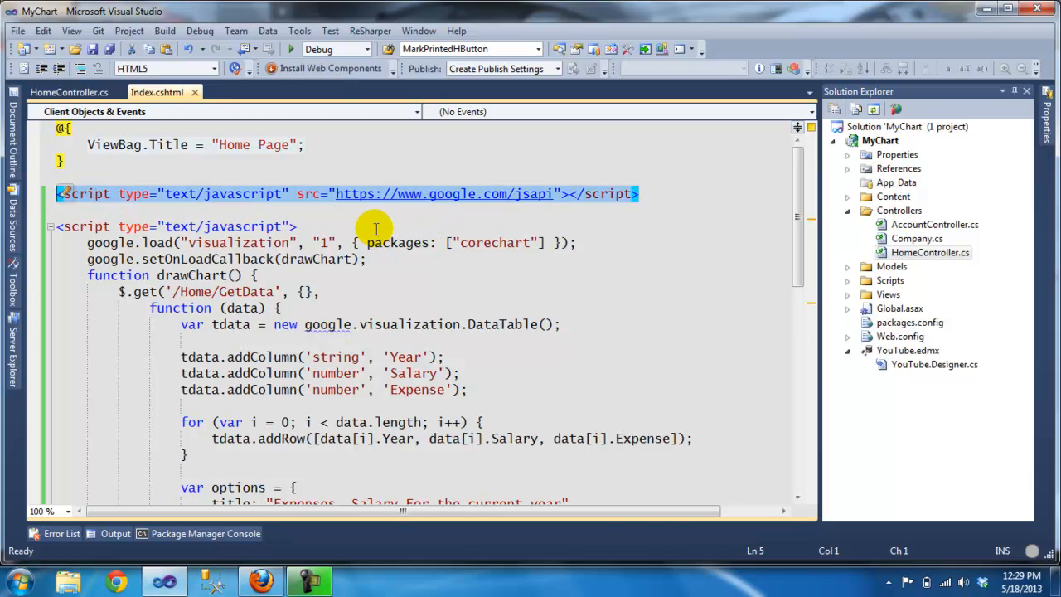
pyautogui.moveTo(333, 218)
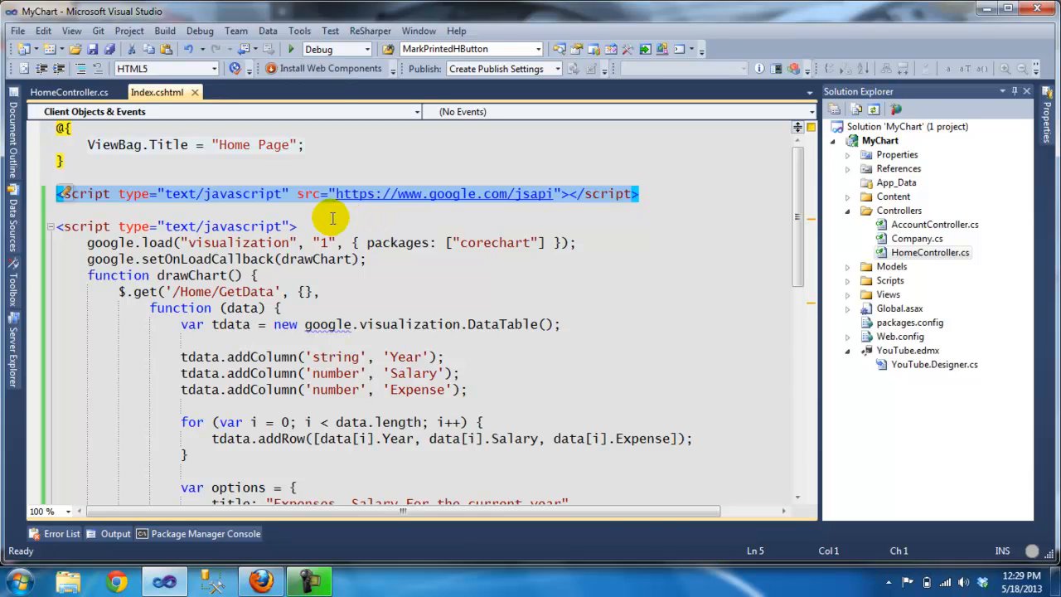
pyautogui.click(419, 324)
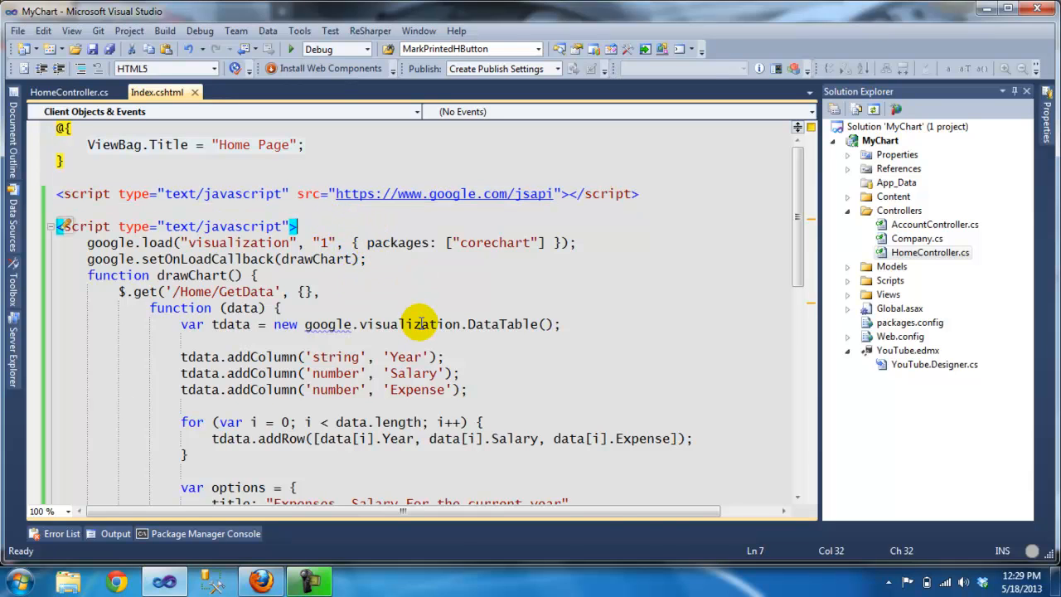
pyautogui.scroll(-3)
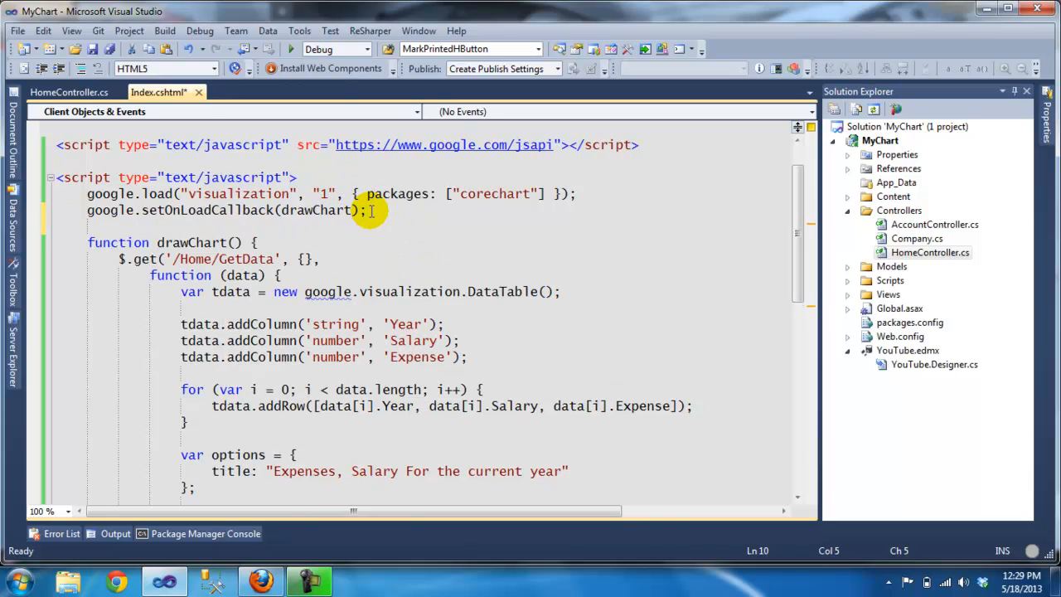
pyautogui.press('ctrl+s')
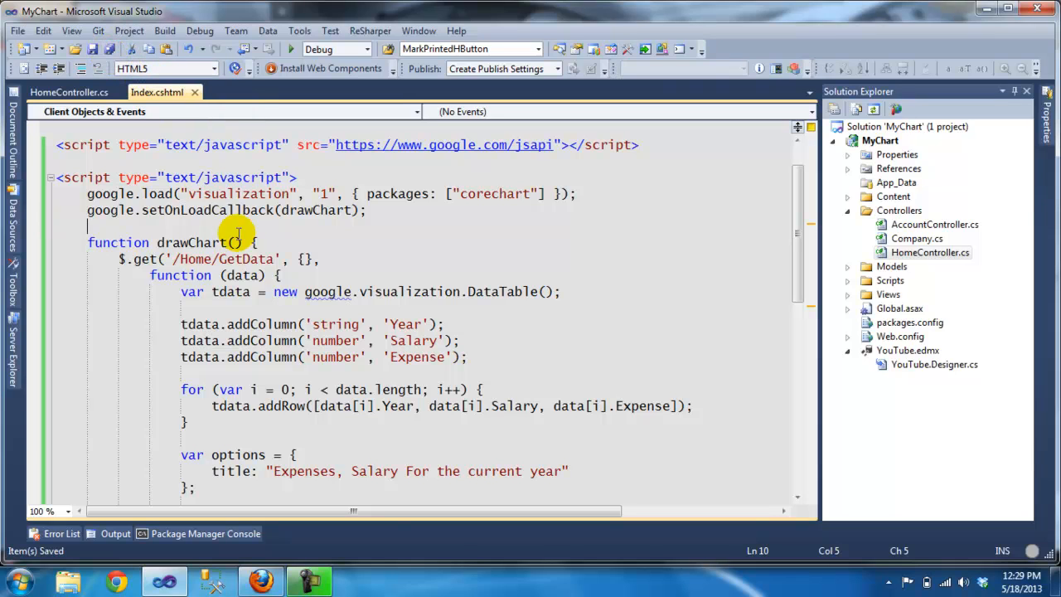
pyautogui.moveTo(362, 375)
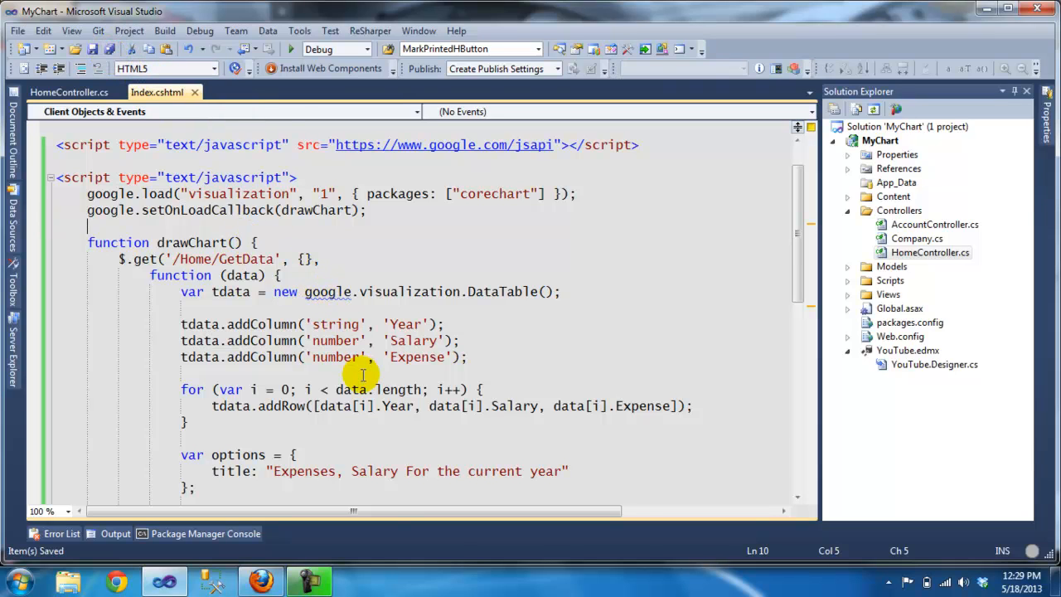
pyautogui.scroll(3)
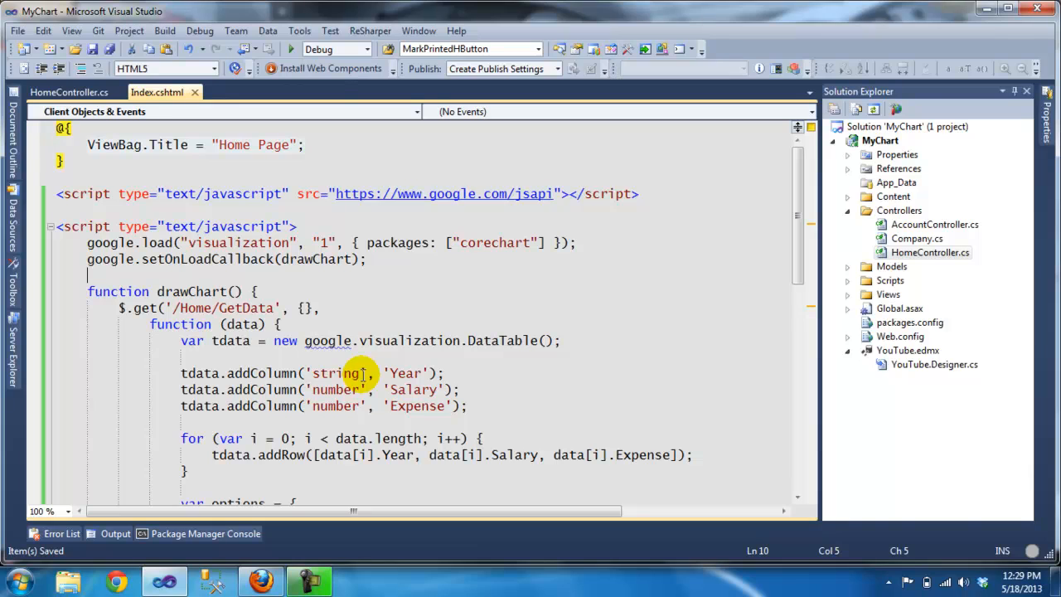
pyautogui.moveTo(363, 358)
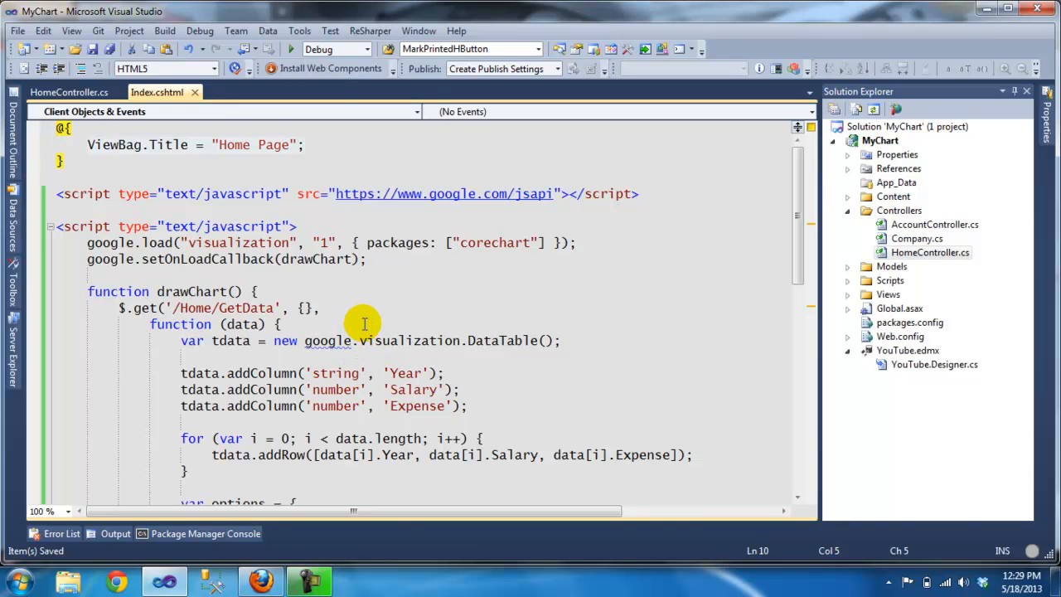
pyautogui.moveTo(371, 264)
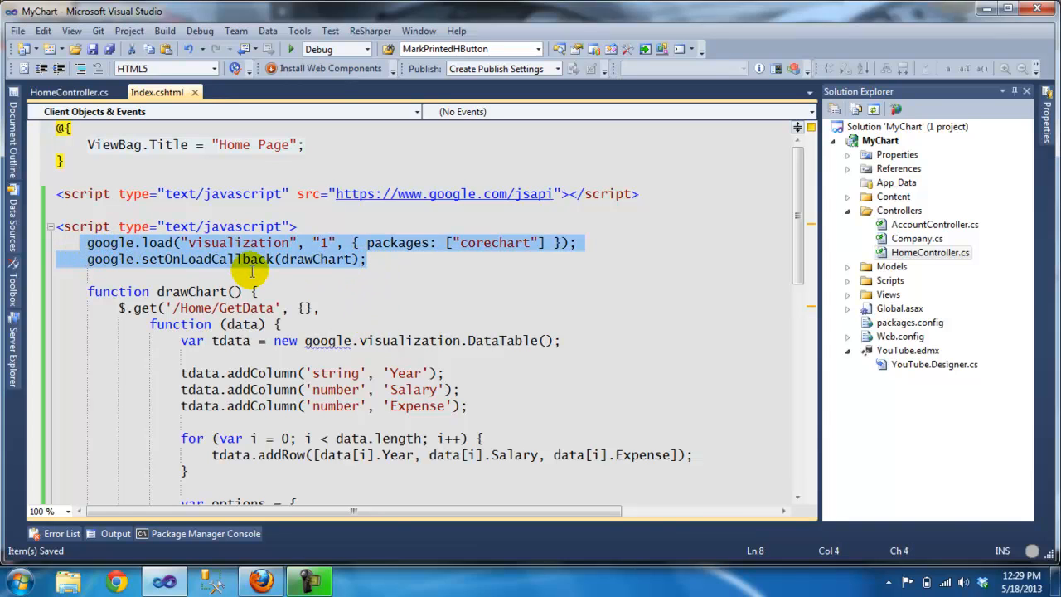
pyautogui.click(304, 309)
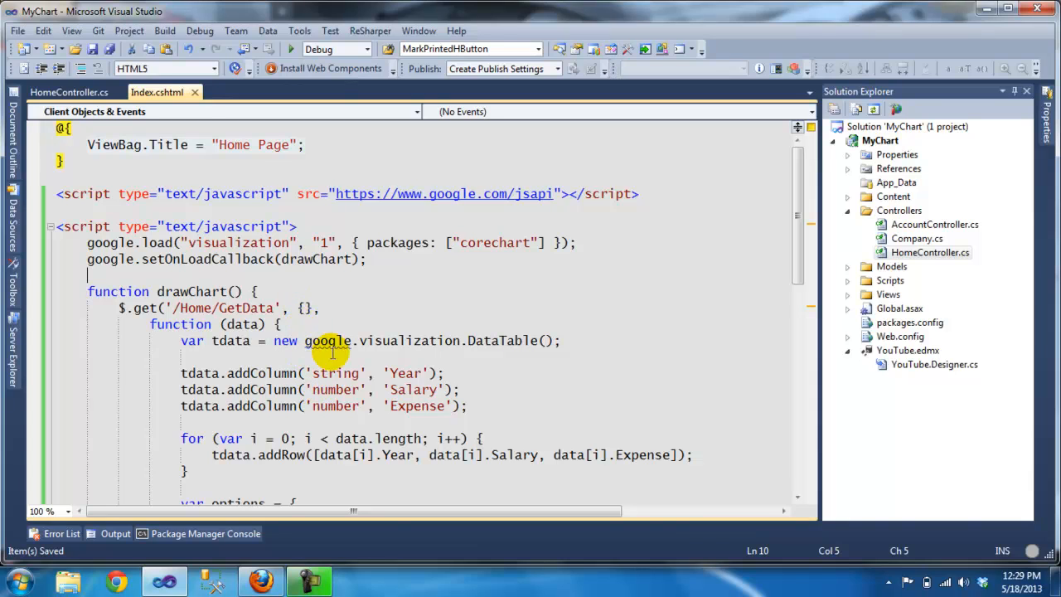
pyautogui.moveTo(99, 251)
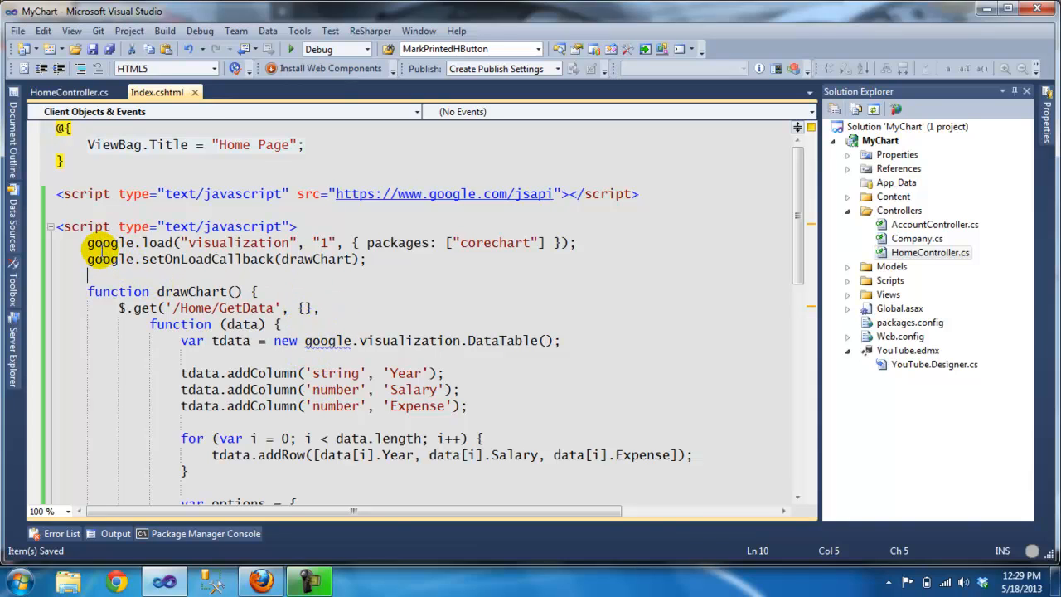
pyautogui.moveTo(475, 263)
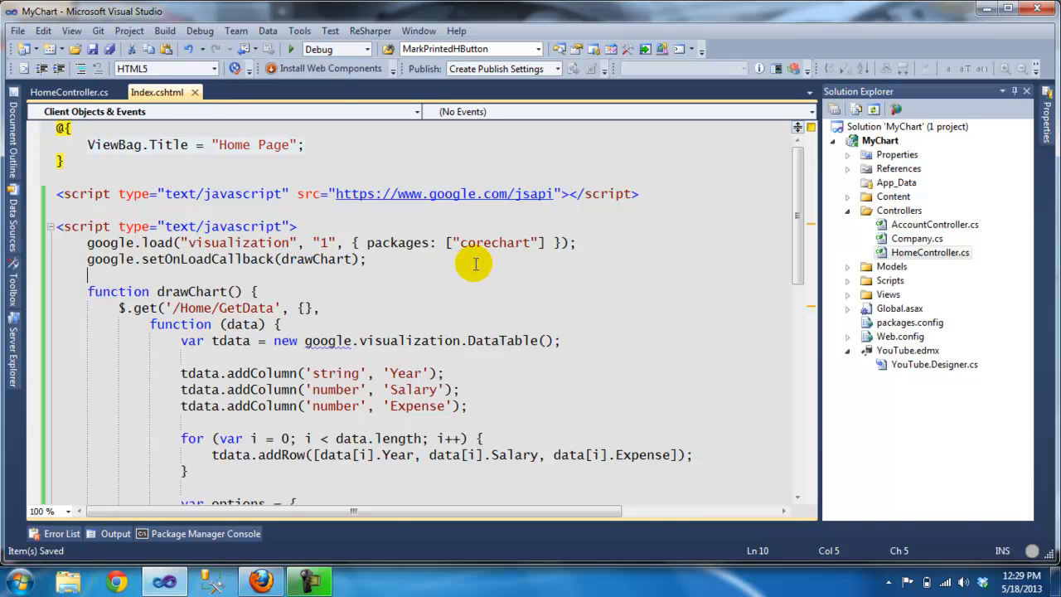
pyautogui.moveTo(464, 305)
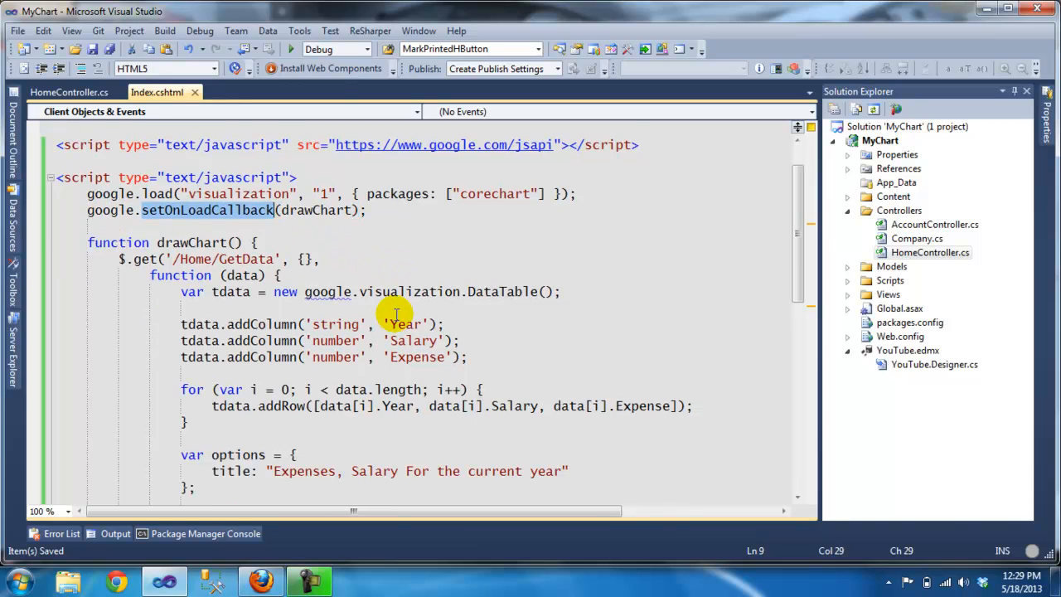
pyautogui.scroll(-3)
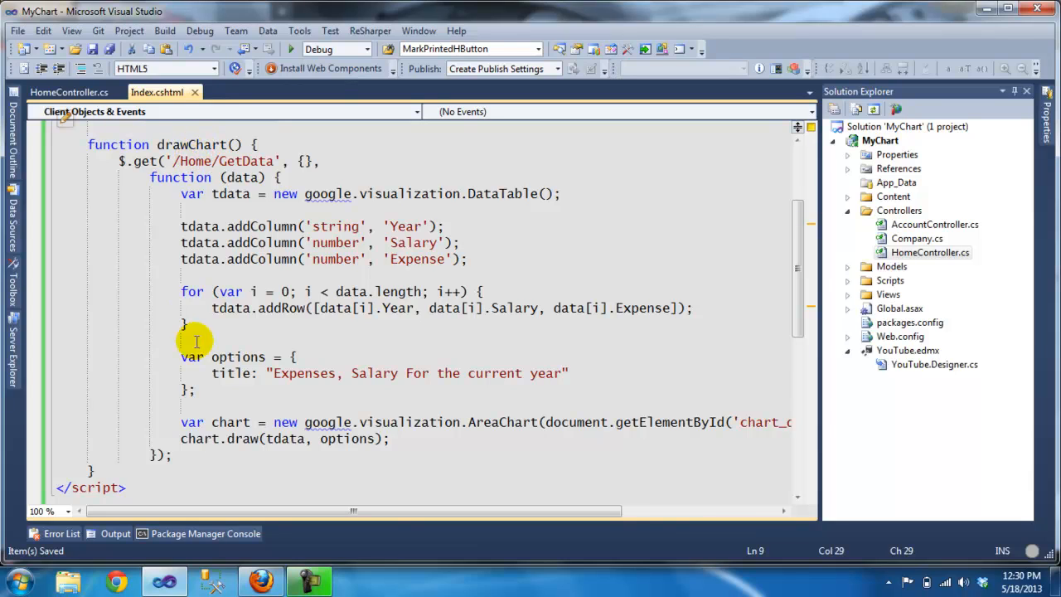
pyautogui.moveTo(129, 161)
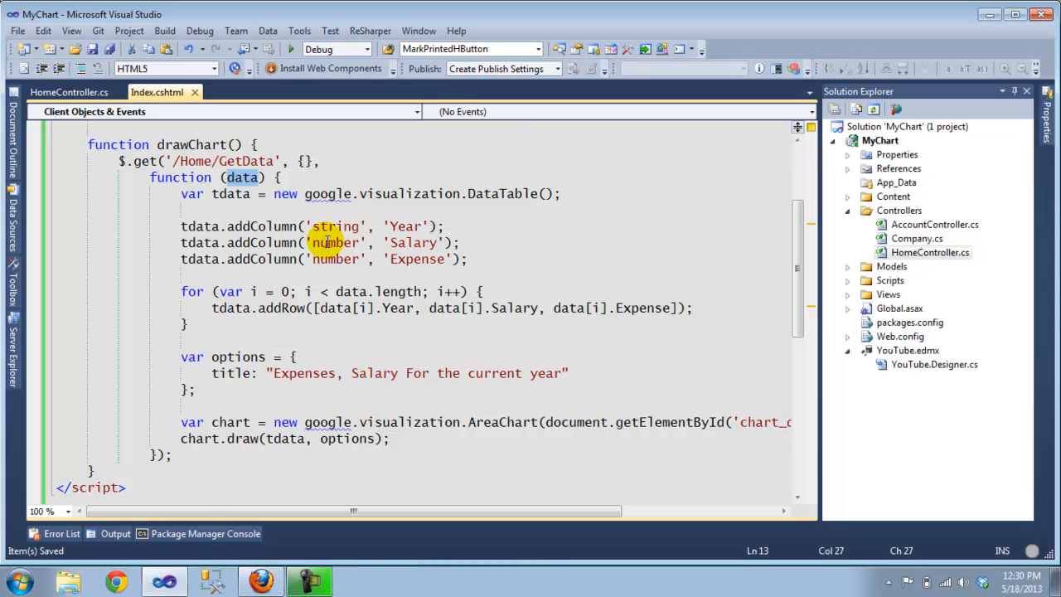
pyautogui.click(214, 194)
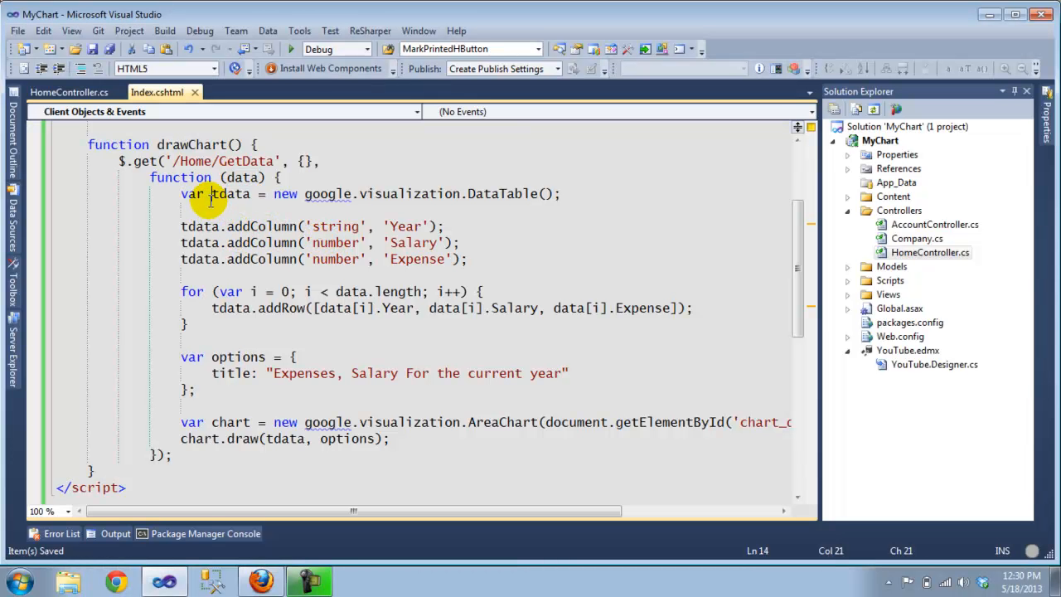
pyautogui.moveTo(502, 193)
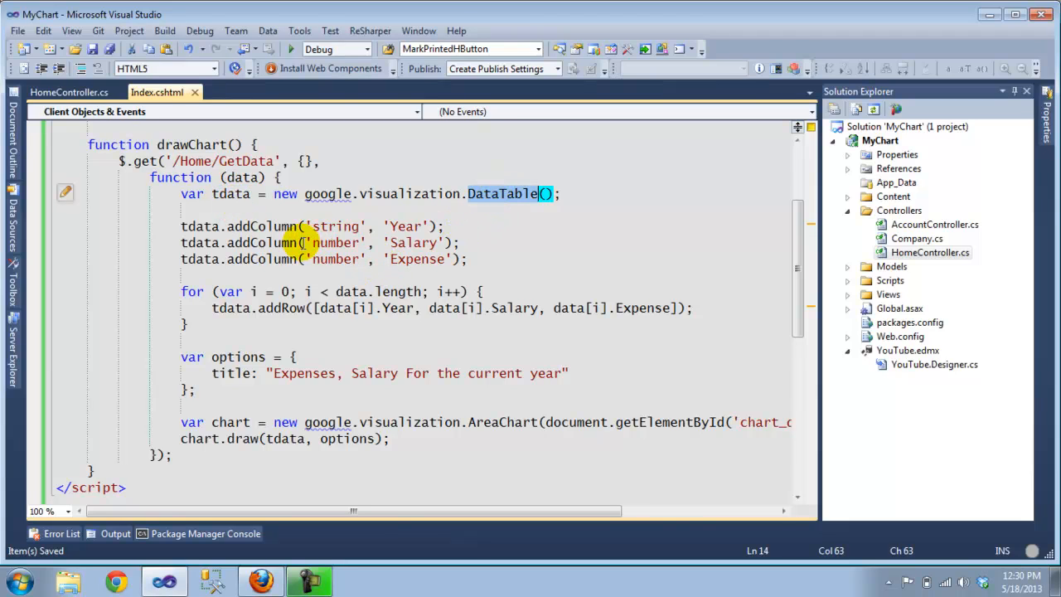
pyautogui.click(404, 225)
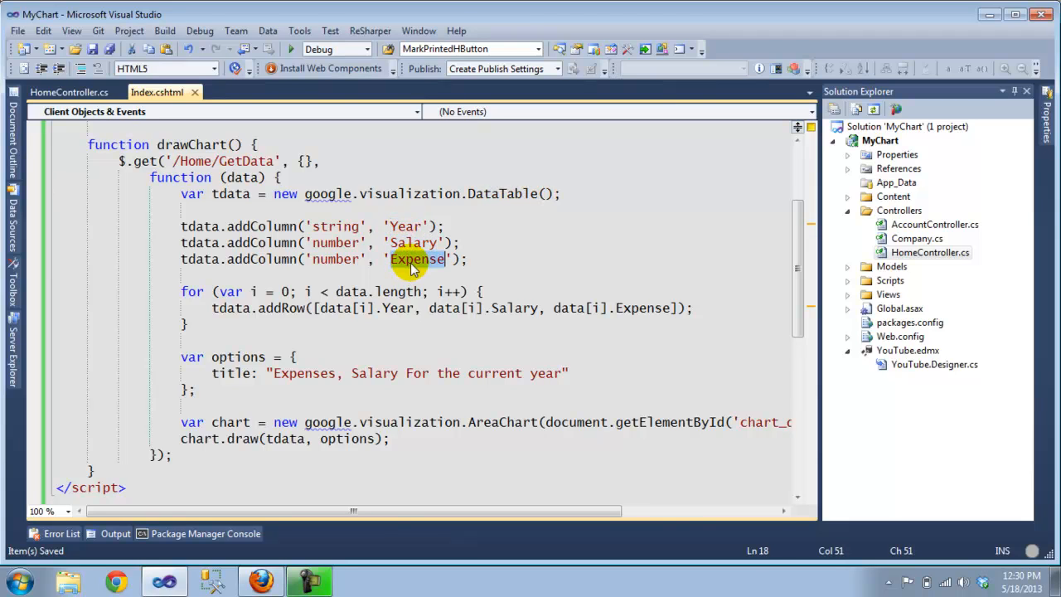
pyautogui.moveTo(412, 225)
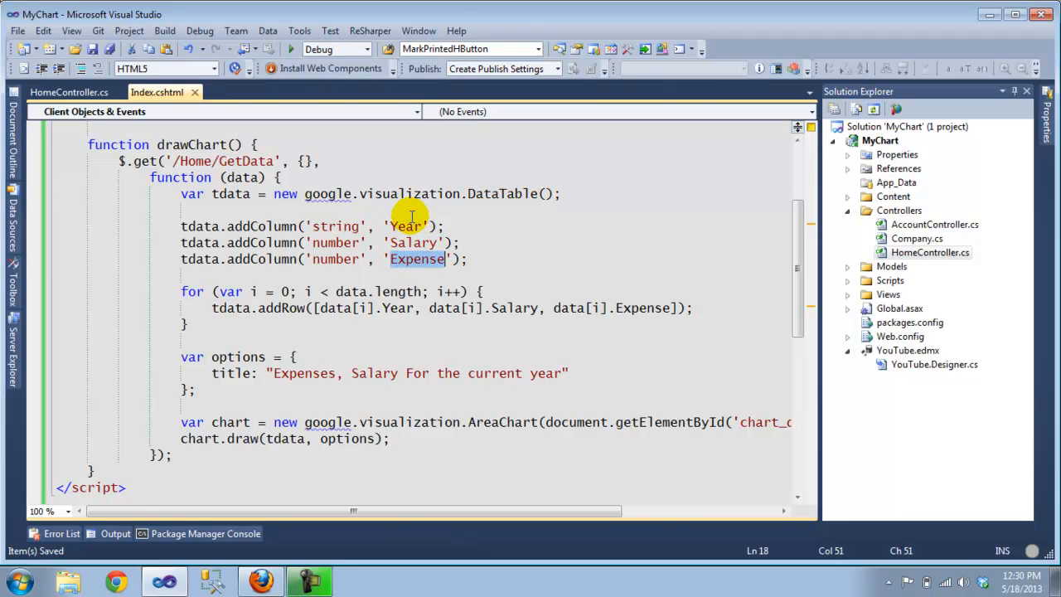
pyautogui.click(917, 238)
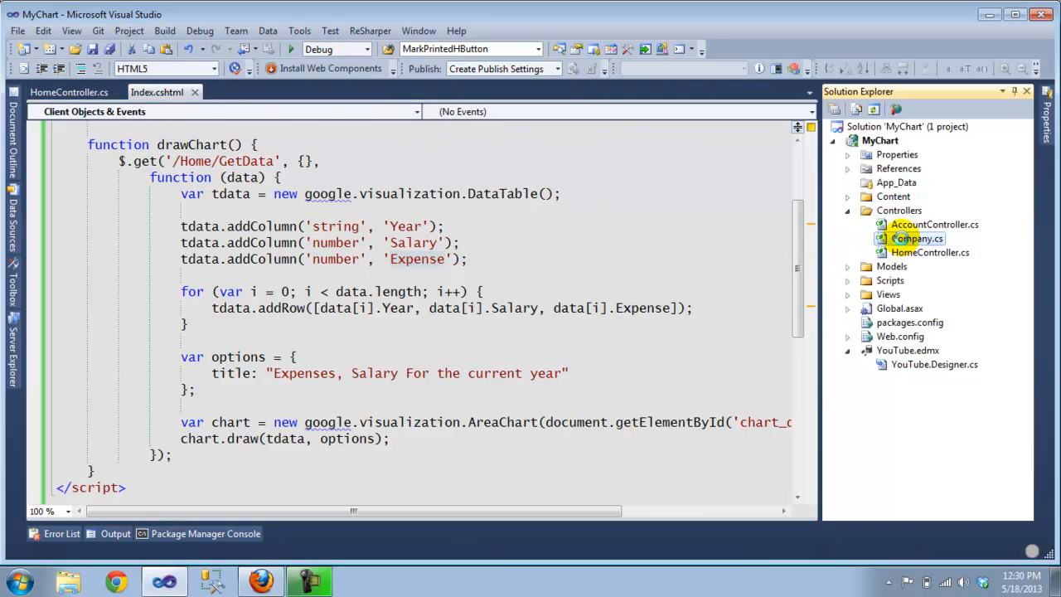
pyautogui.doubleClick(917, 238)
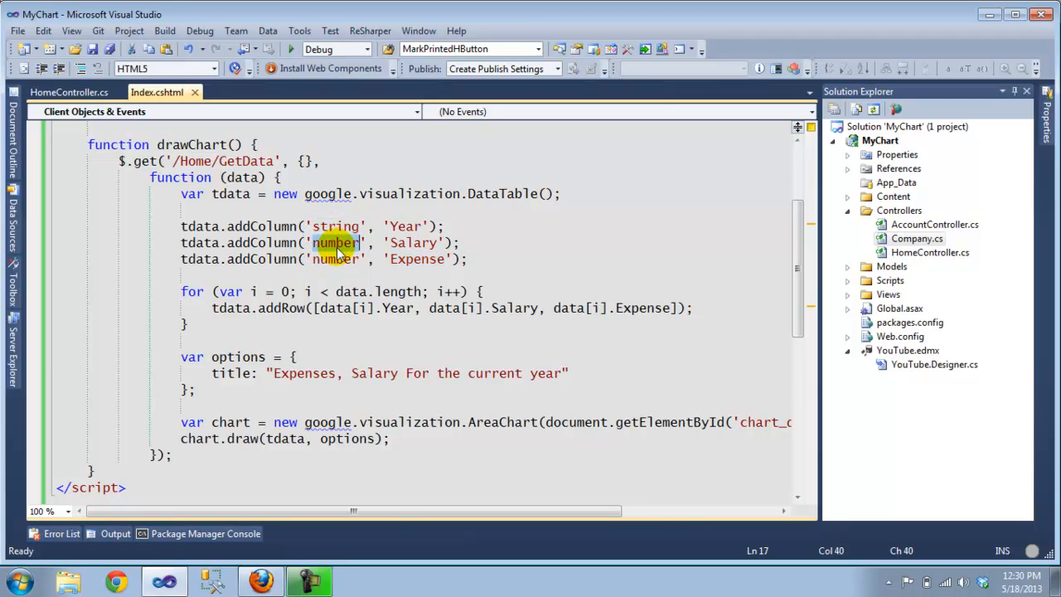
pyautogui.click(336, 227)
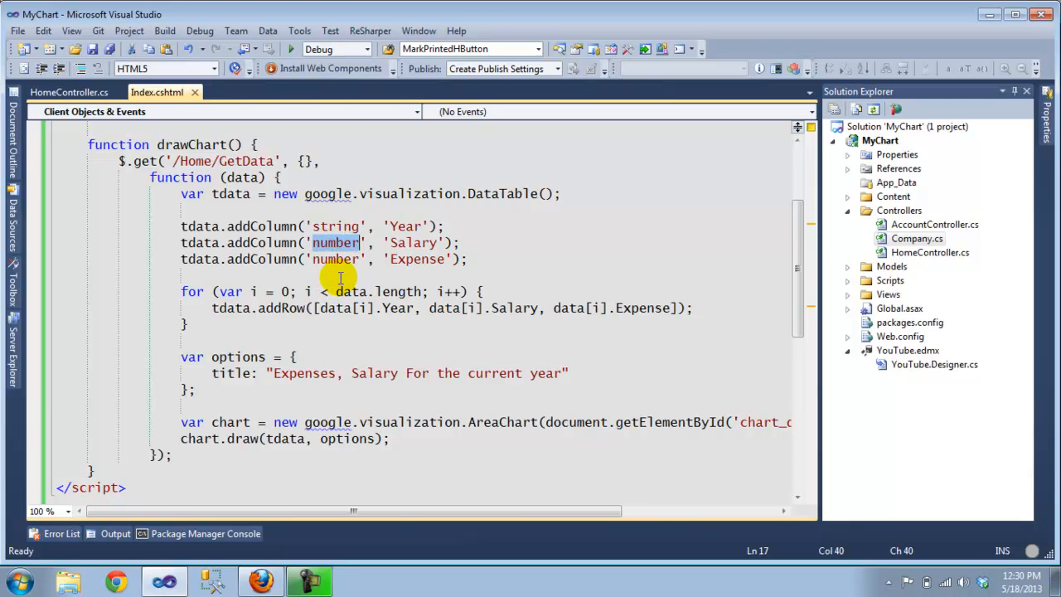
pyautogui.moveTo(338, 292); pyautogui.dragTo(184, 321)
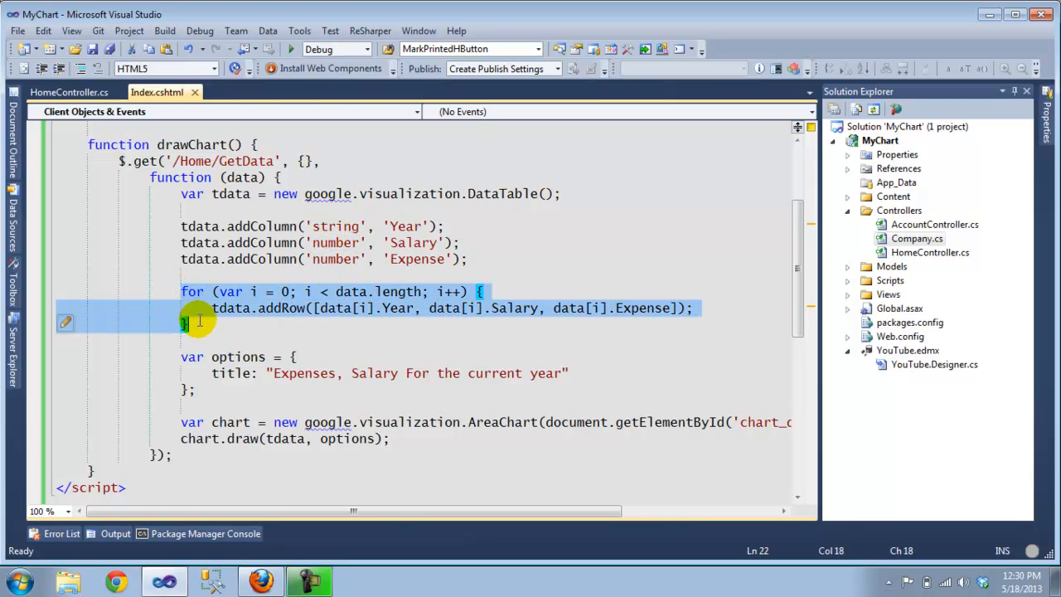
pyautogui.moveTo(360, 291)
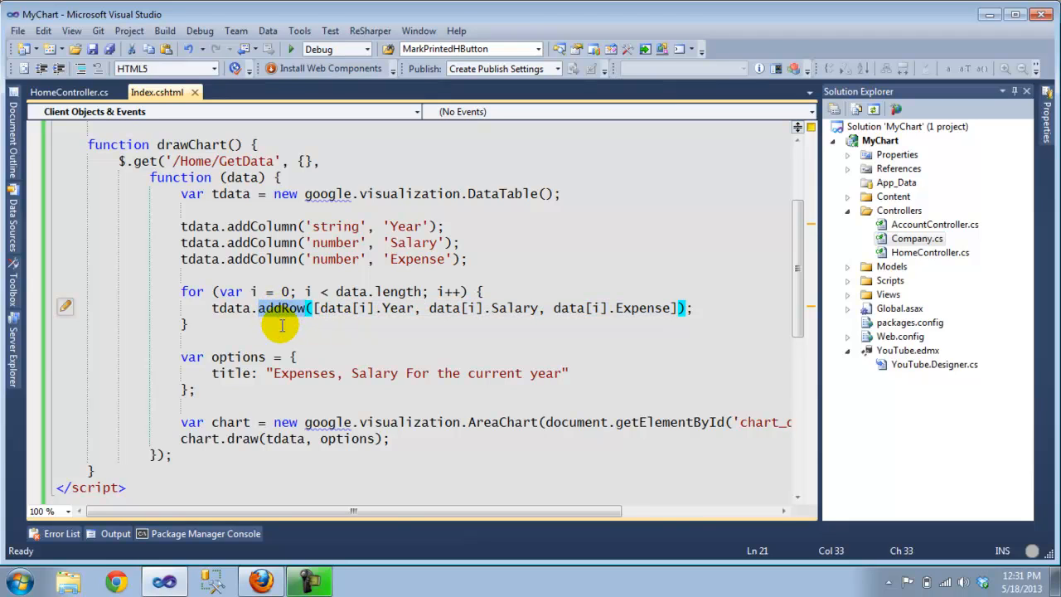
pyautogui.moveTo(246, 359)
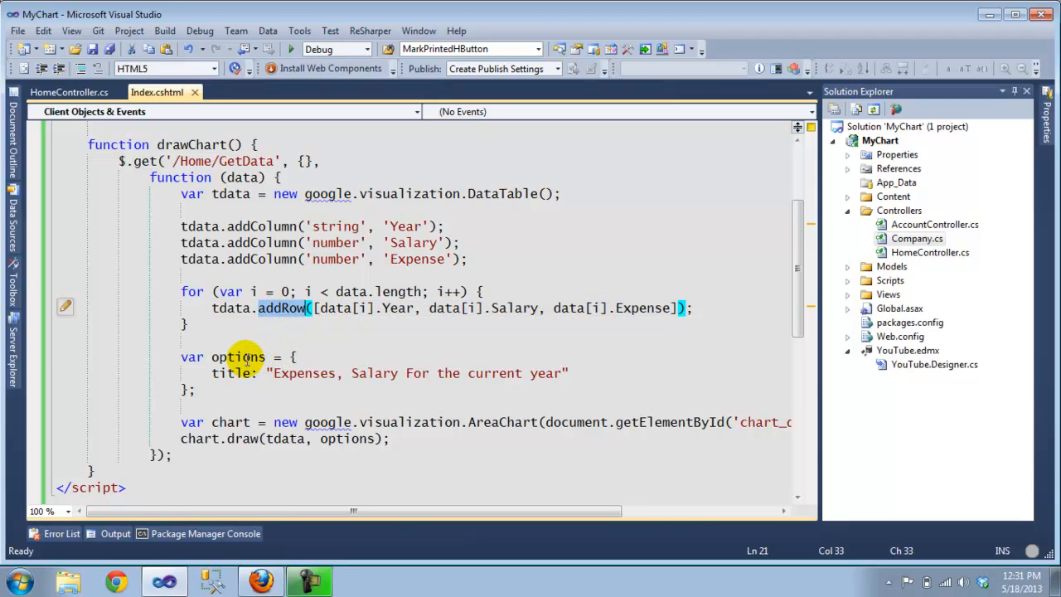
pyautogui.doubleClick(232, 373)
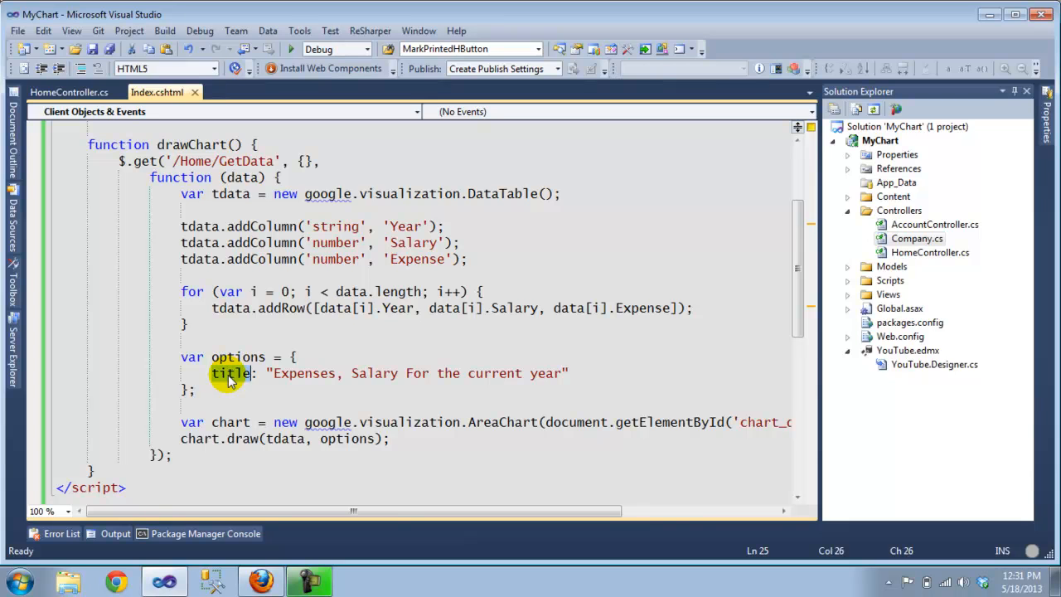
pyautogui.scroll(-3)
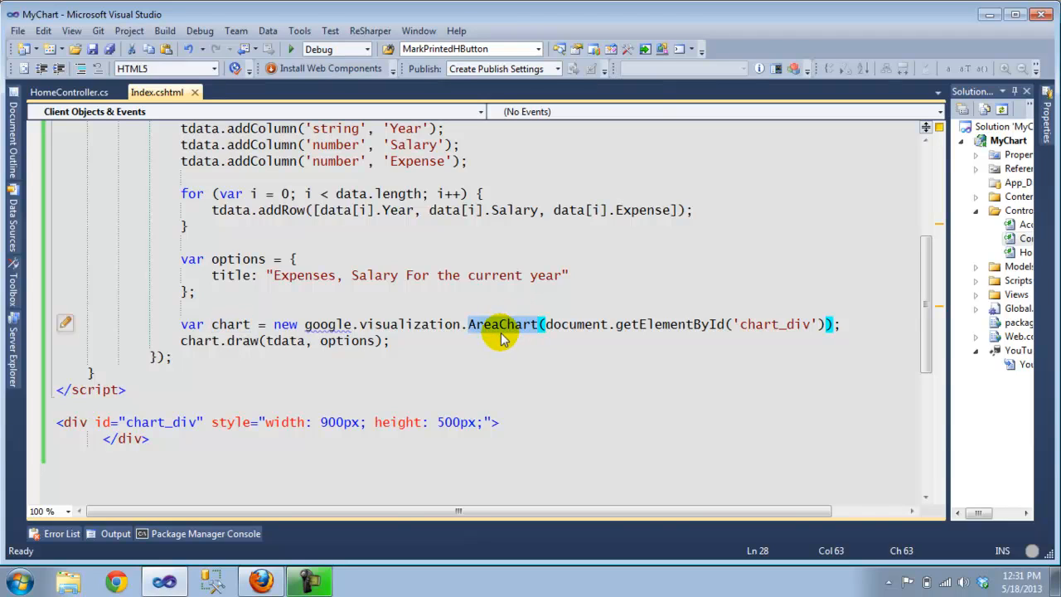
pyautogui.moveTo(651, 323)
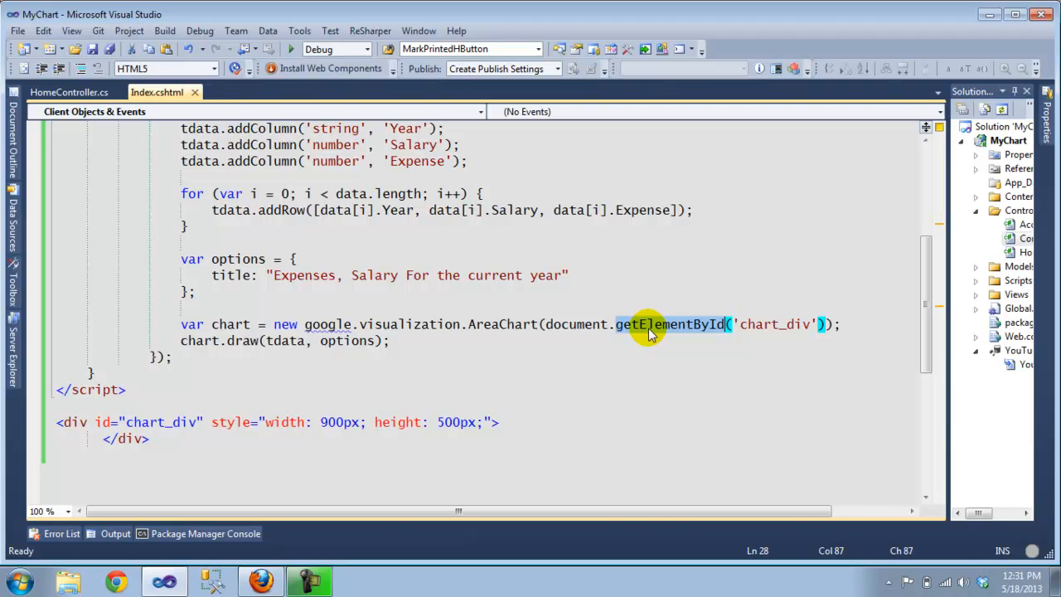
pyautogui.moveTo(690, 336)
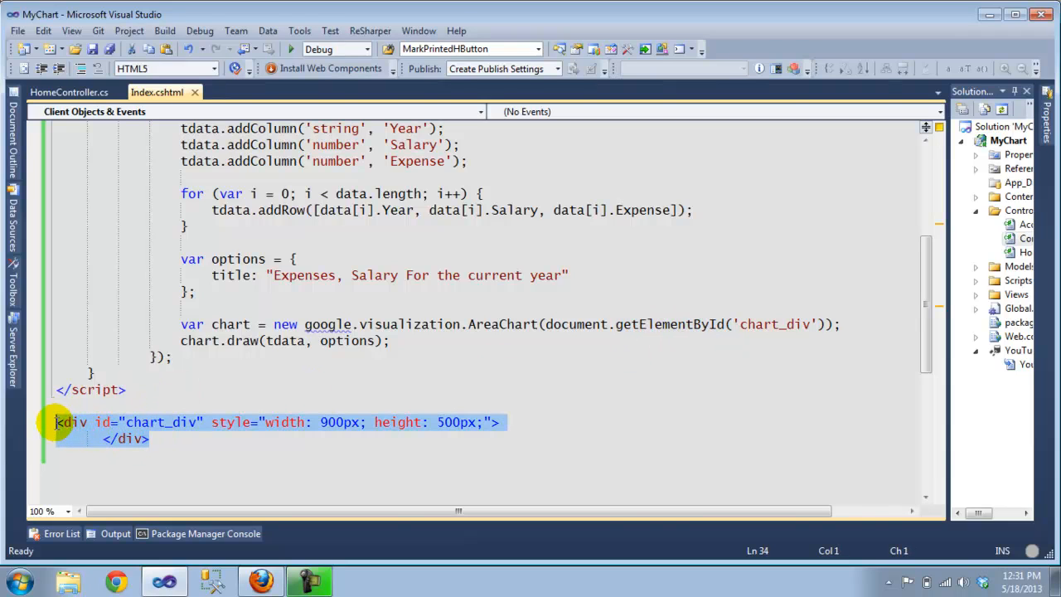
pyautogui.click(157, 422)
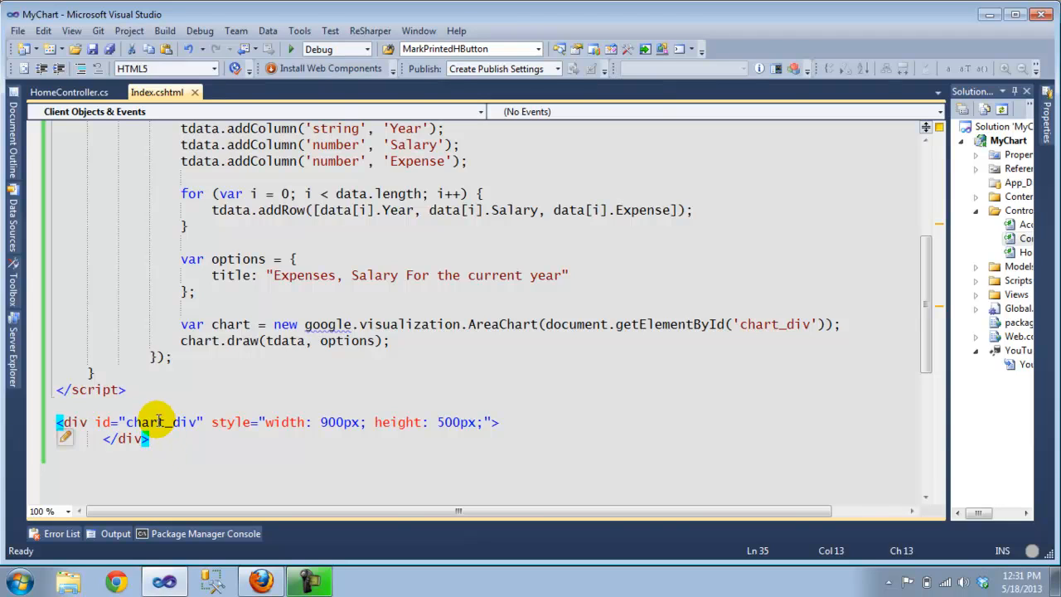
pyautogui.moveTo(350, 439)
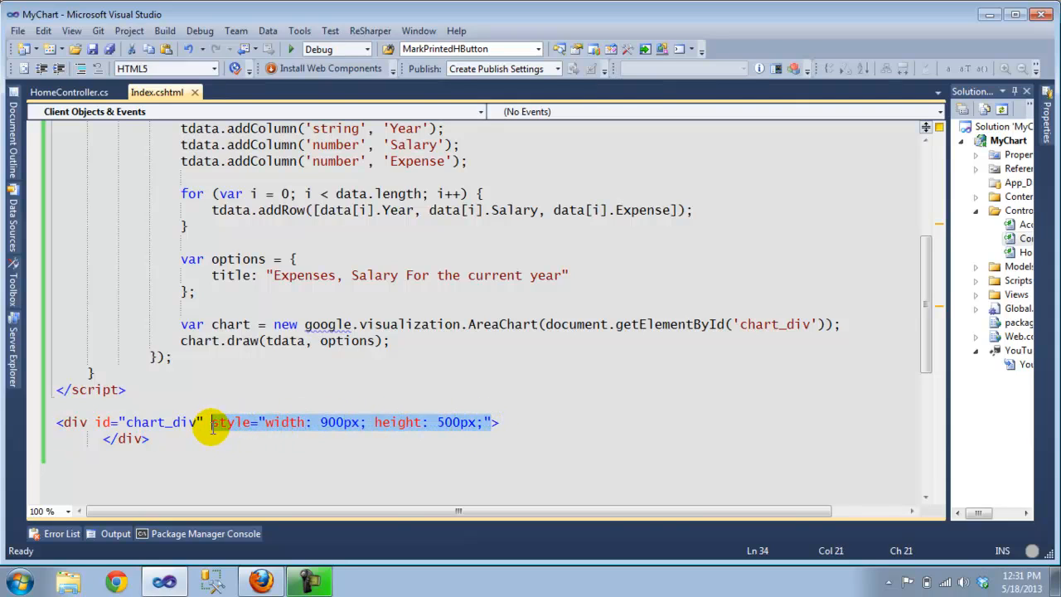
pyautogui.moveTo(690, 324)
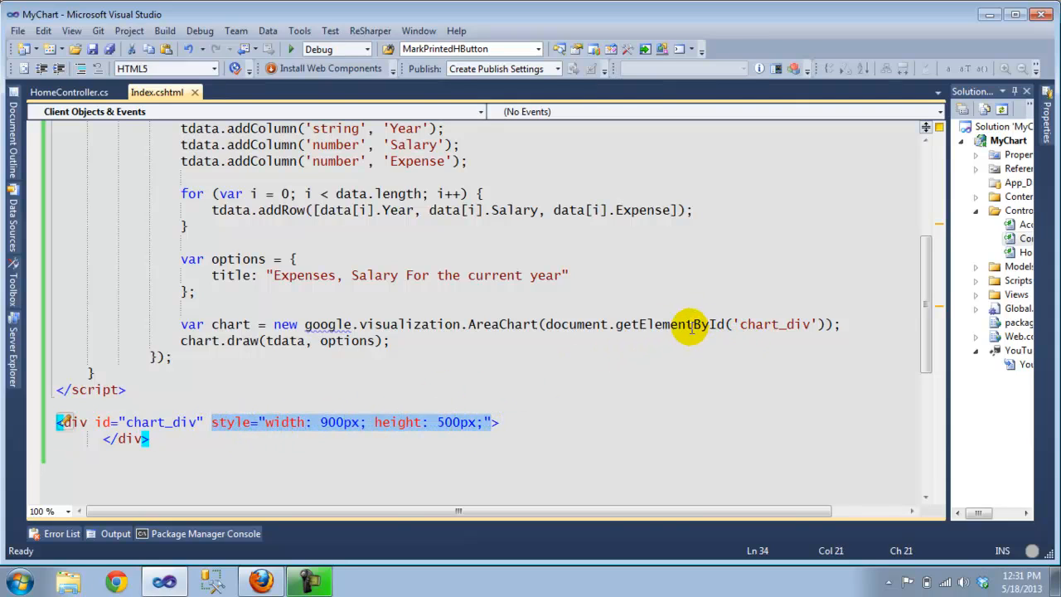
pyautogui.click(771, 324)
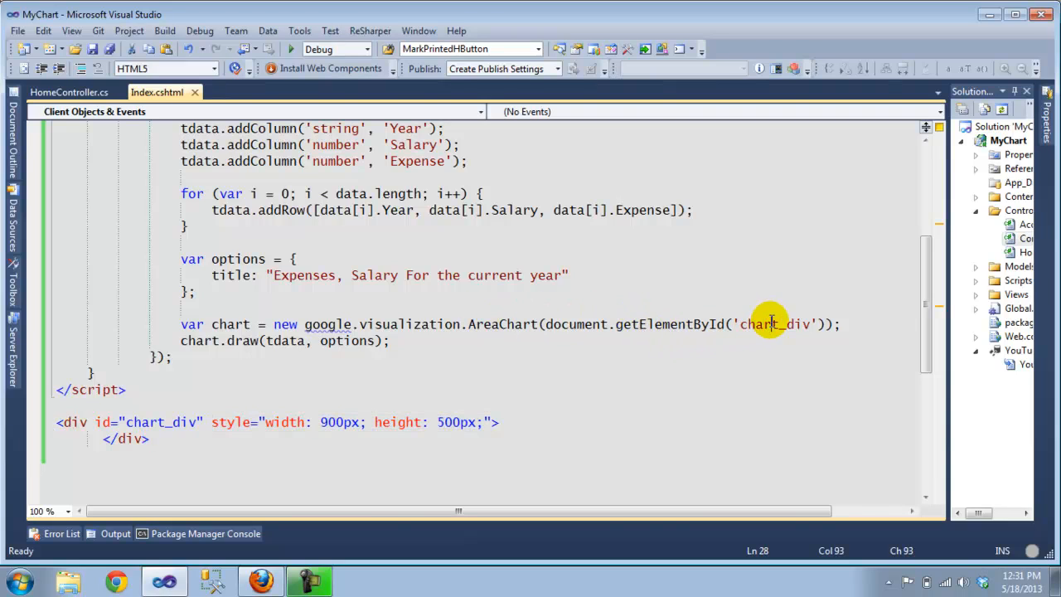
pyautogui.click(230, 324)
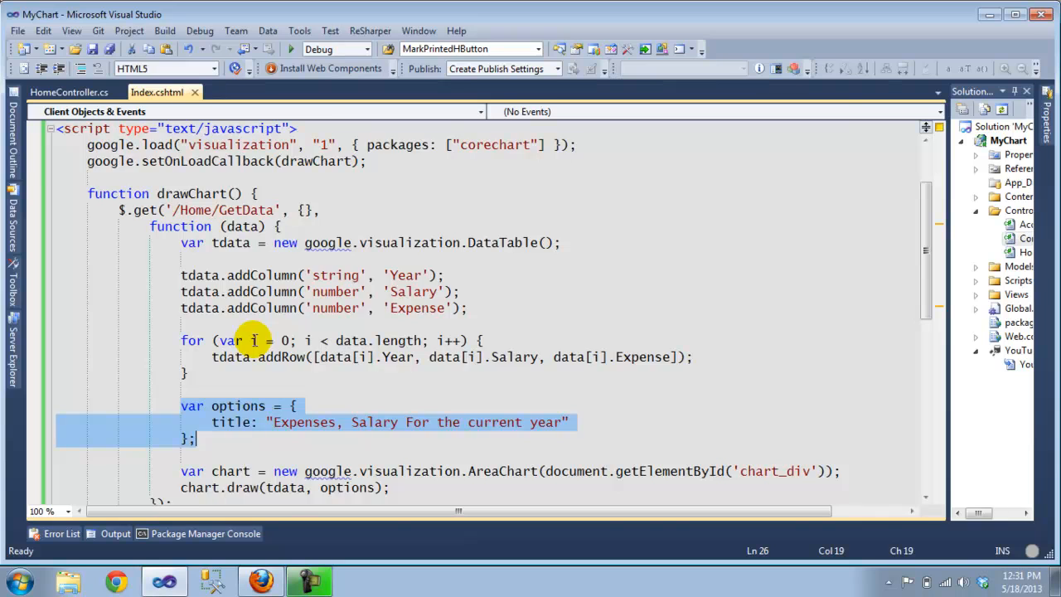
pyautogui.scroll(3)
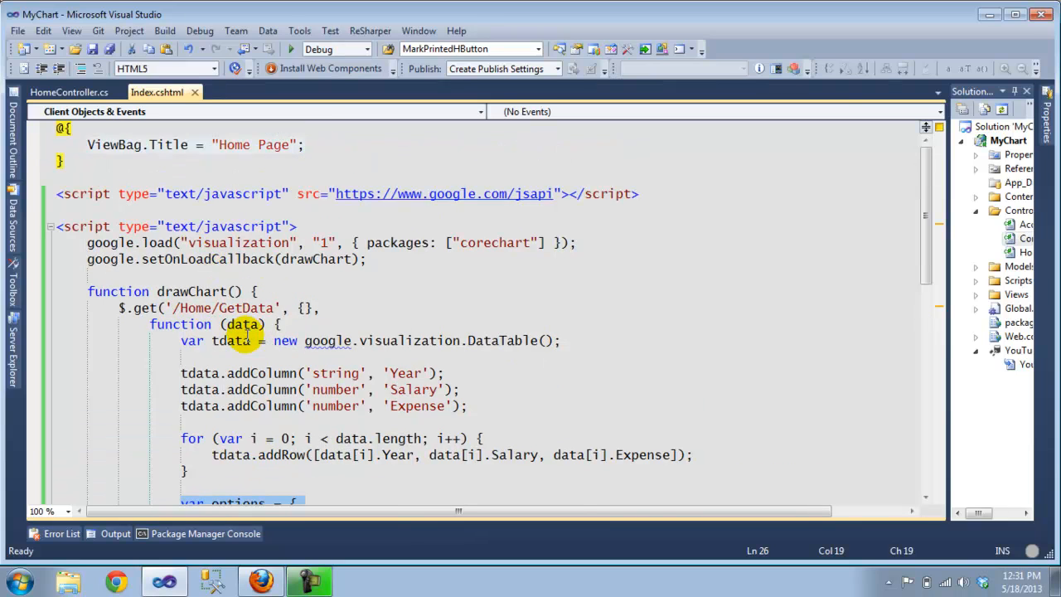
pyautogui.scroll(-3)
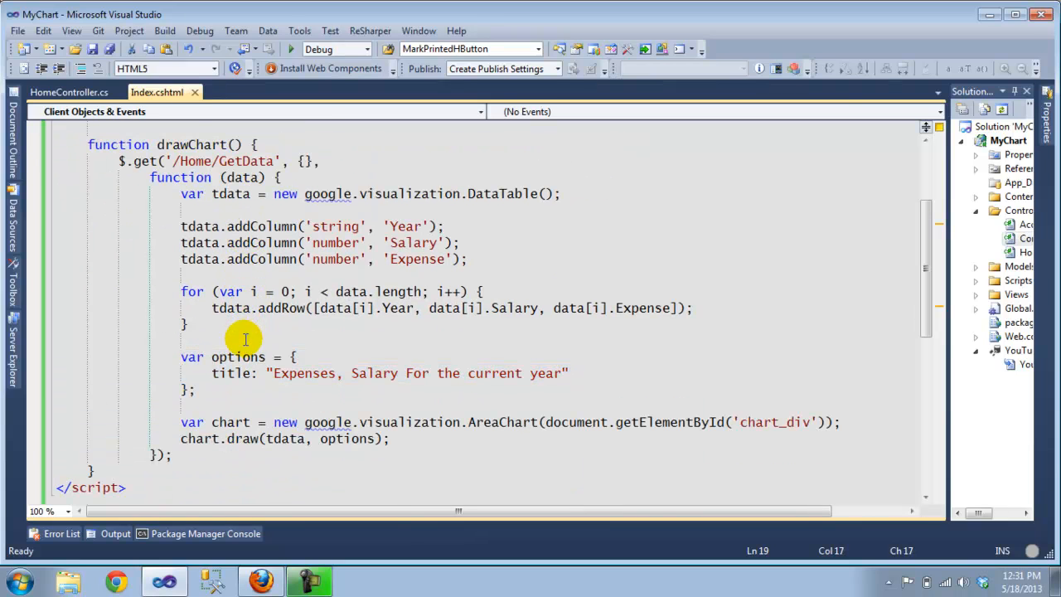
# Step: In HomeController.cs, fold the using block, Index and About, and unfold GetData
pyautogui.click(69, 92)
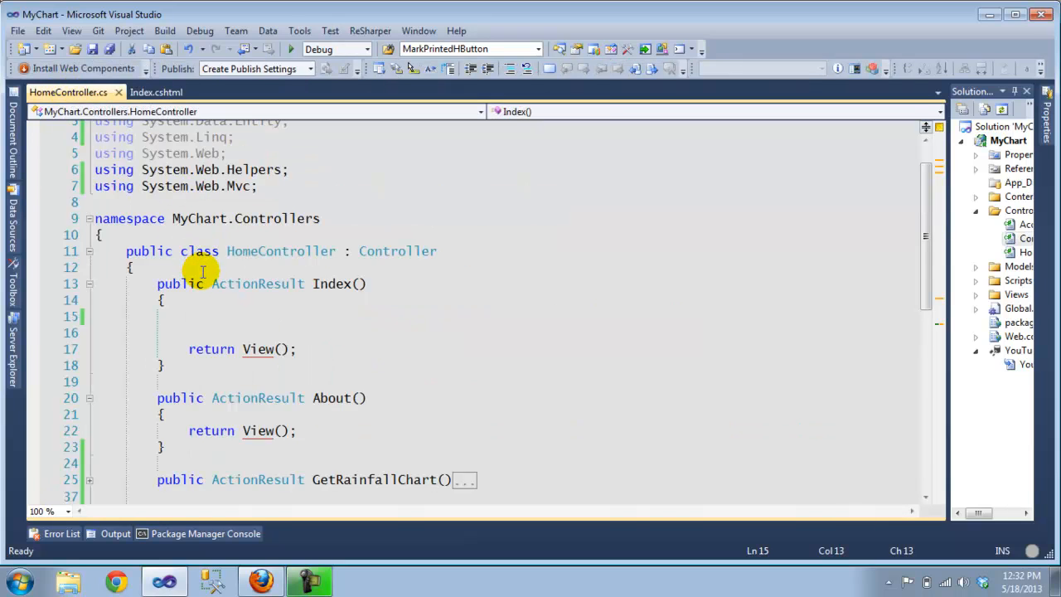
pyautogui.scroll(3)
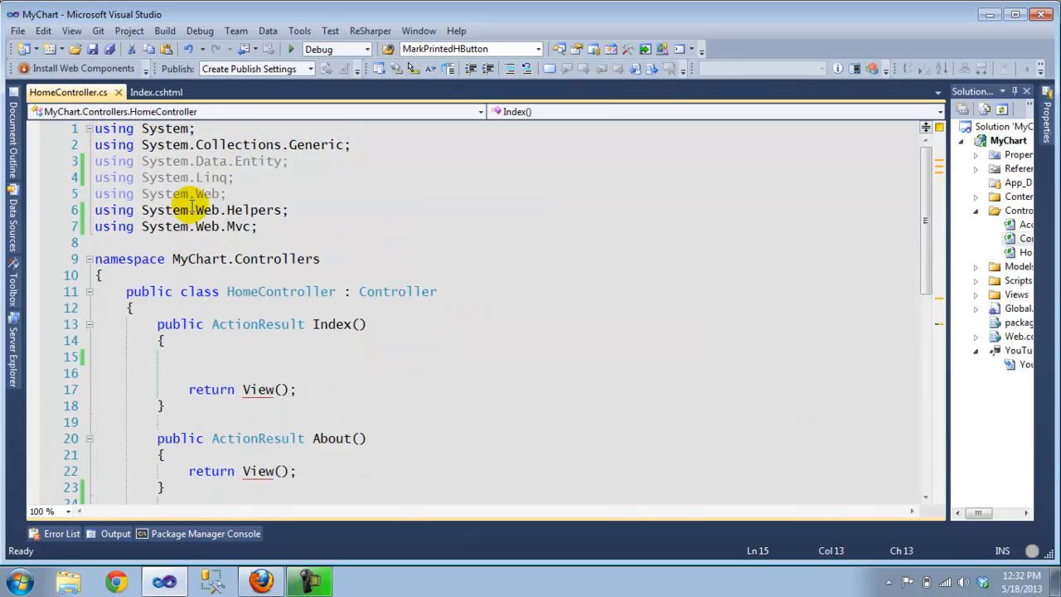
pyautogui.click(89, 128)
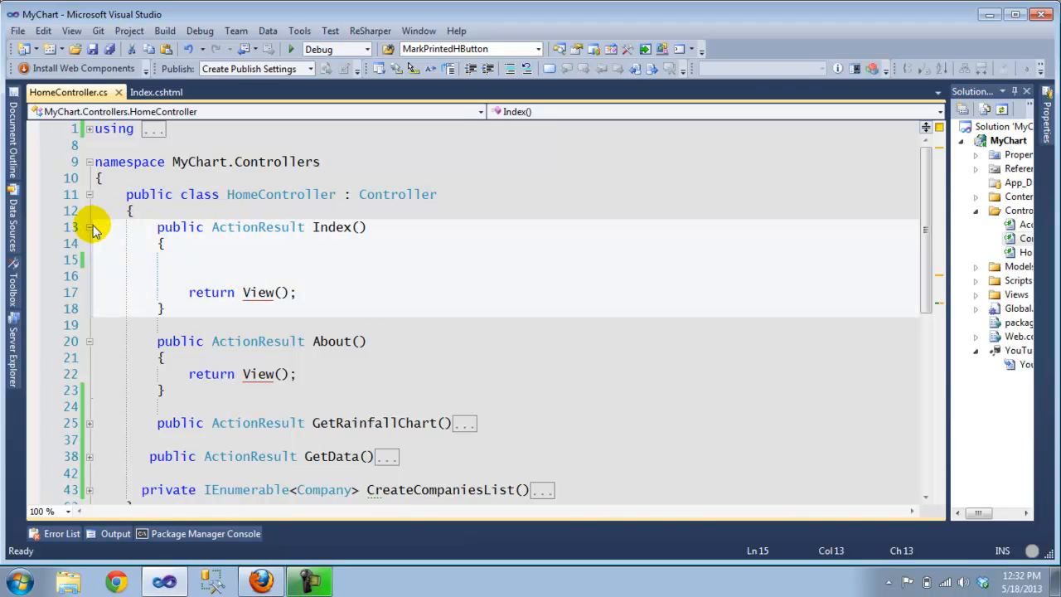
pyautogui.click(89, 227)
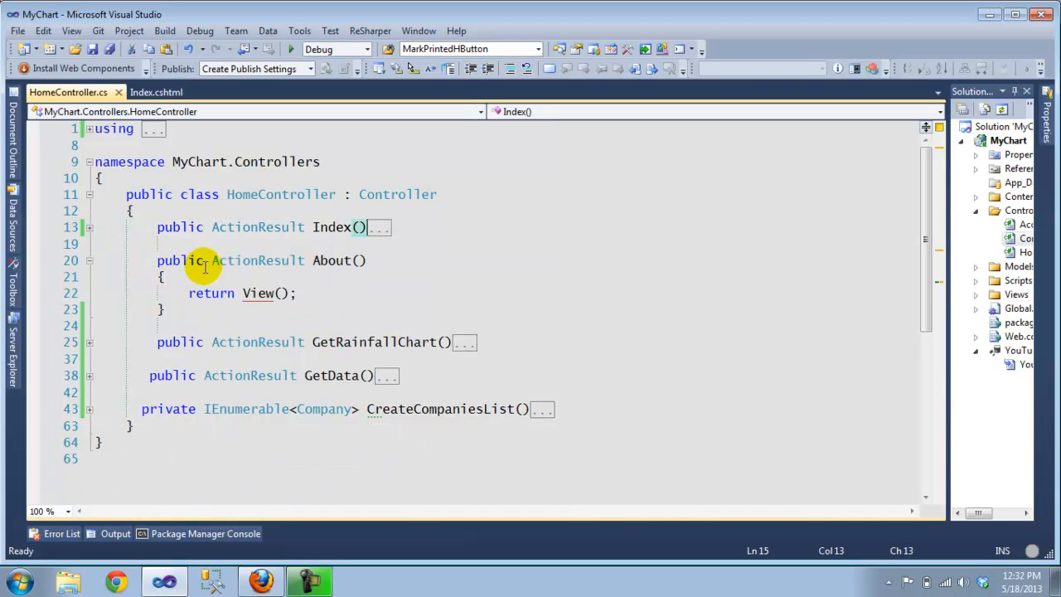
pyautogui.click(89, 260)
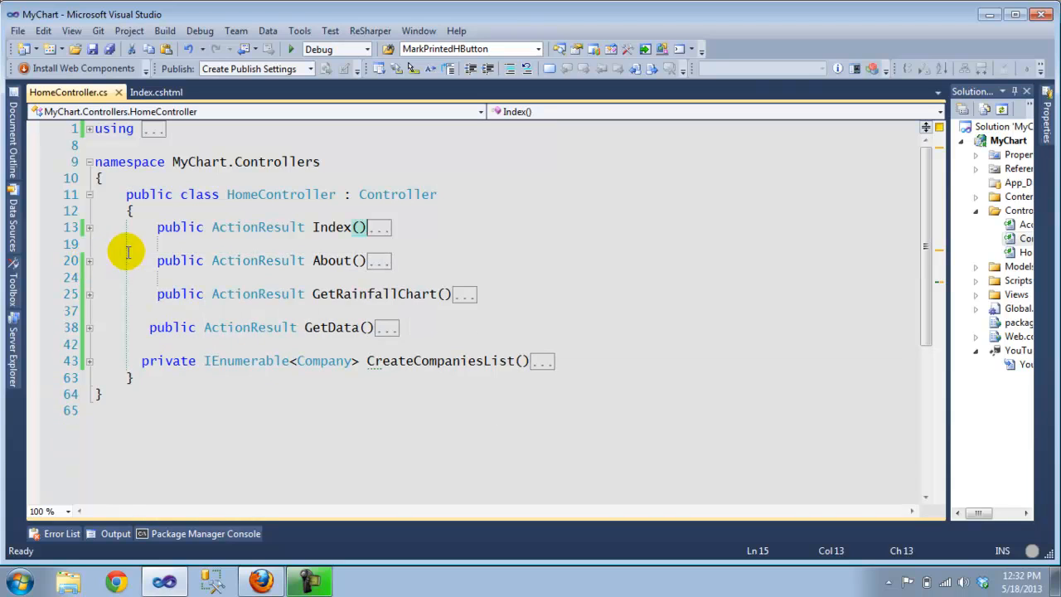
pyautogui.moveTo(171, 343)
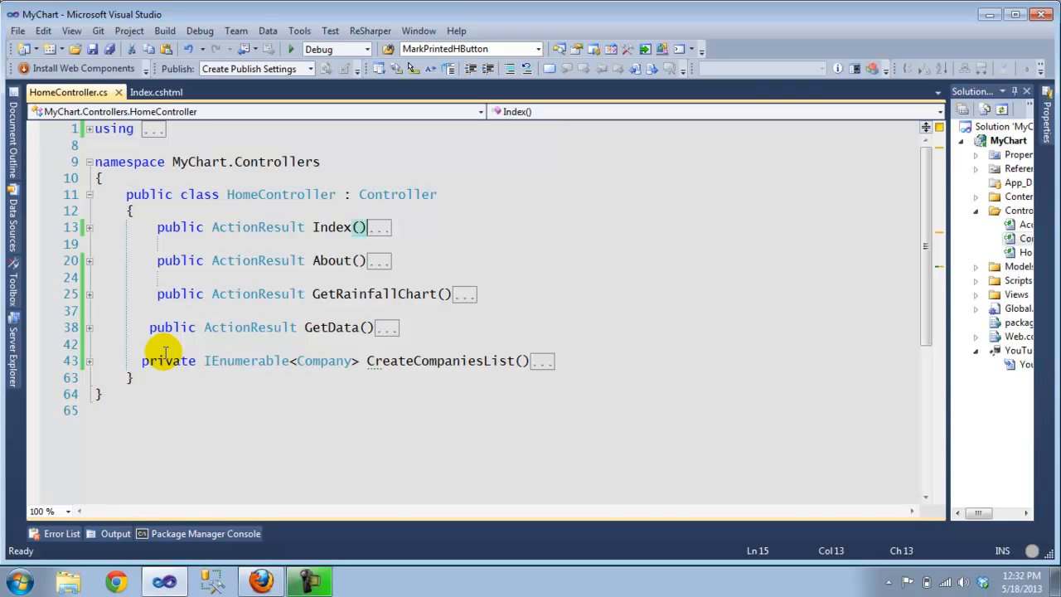
pyautogui.click(88, 327)
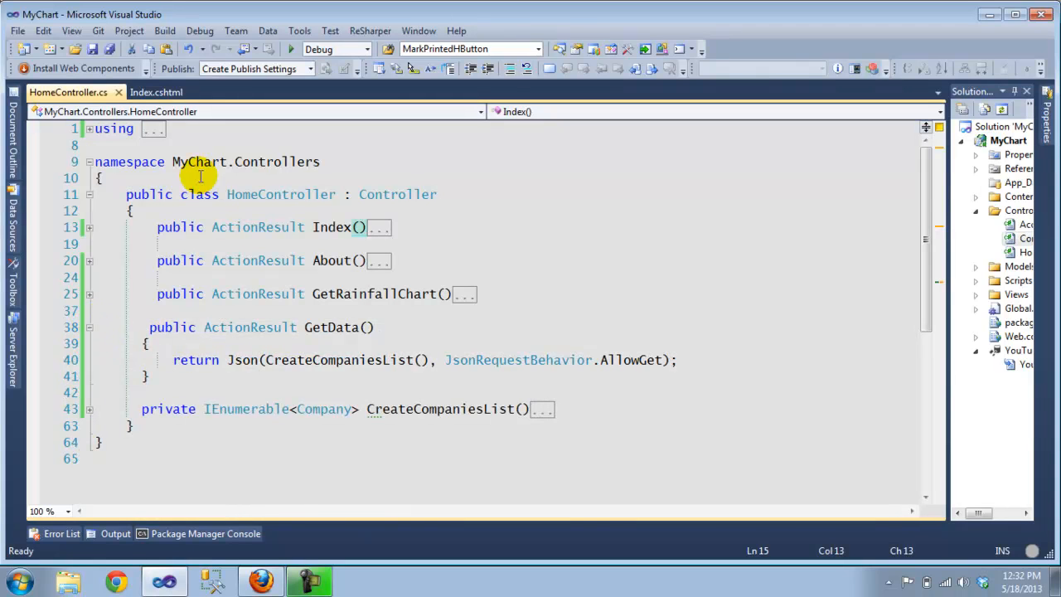
# Step: Compare GetData with the Index view's $.get('/Home/GetData') call, then return to HomeController.cs
pyautogui.click(157, 92)
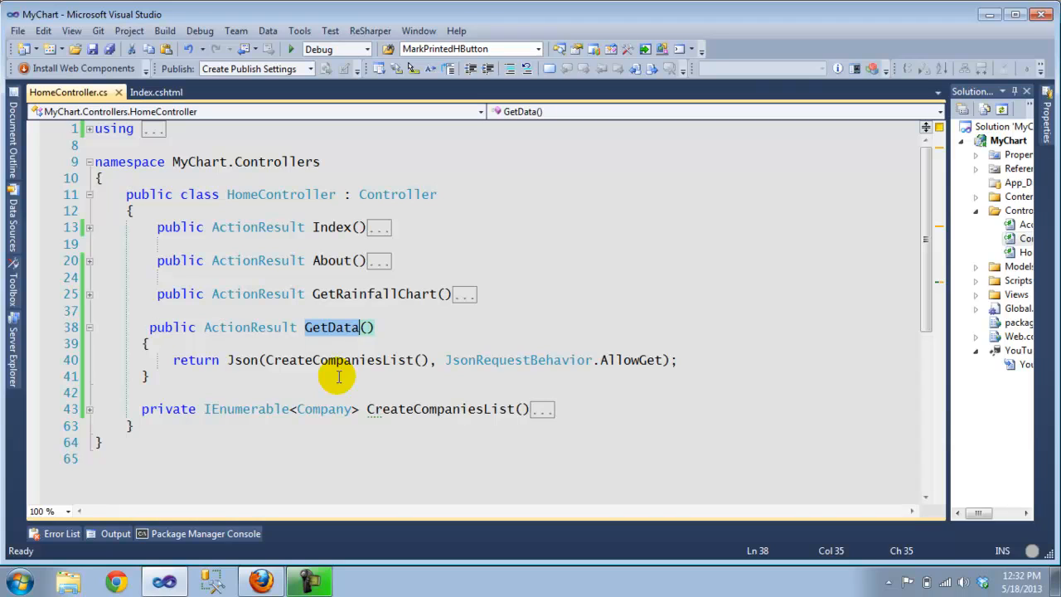
pyautogui.moveTo(241, 359)
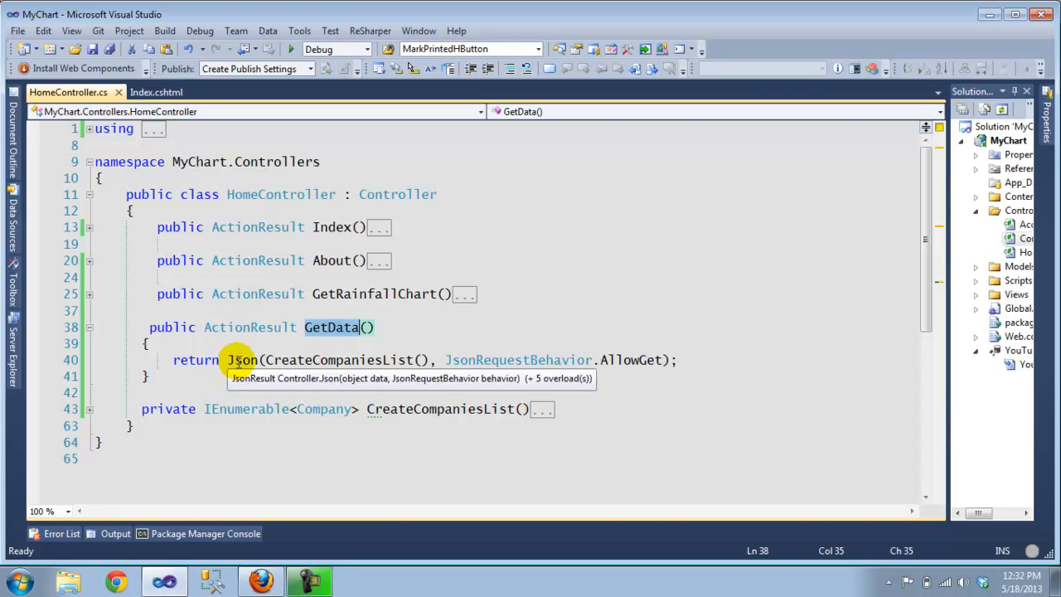
pyautogui.moveTo(323, 359)
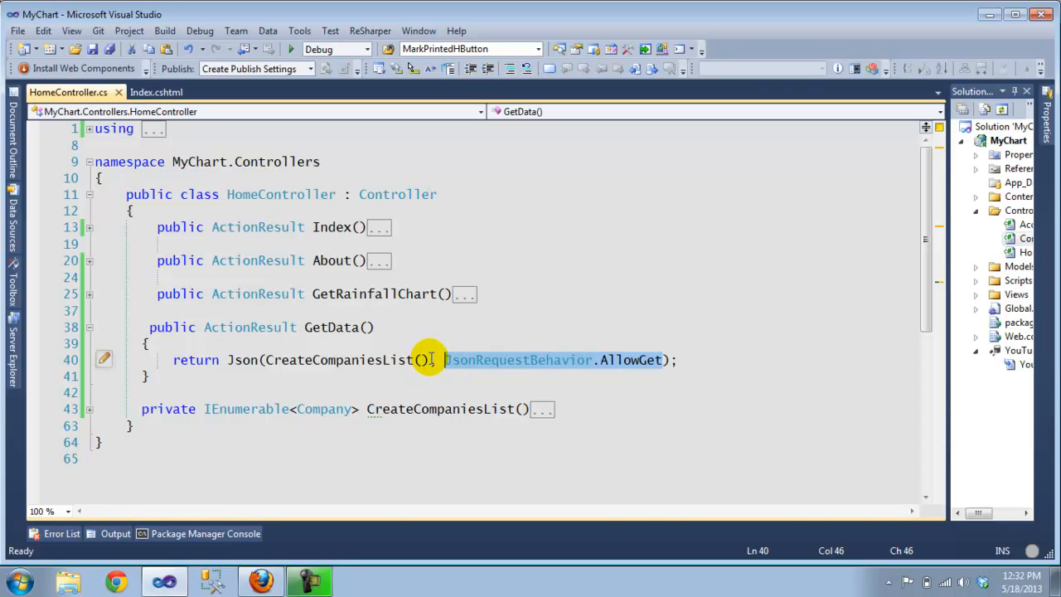
pyautogui.moveTo(638, 360)
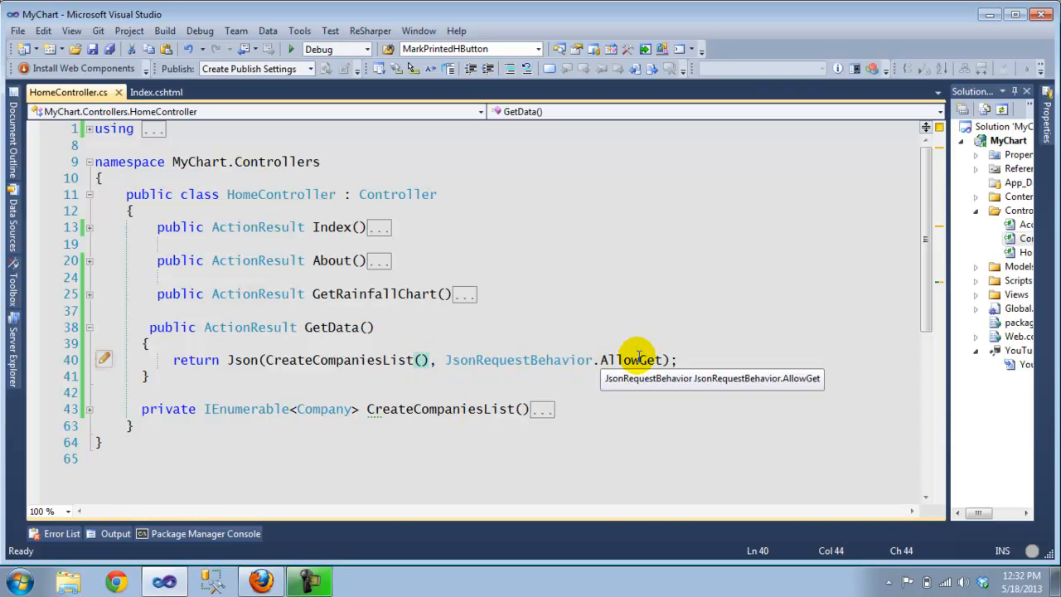
pyautogui.moveTo(429, 360)
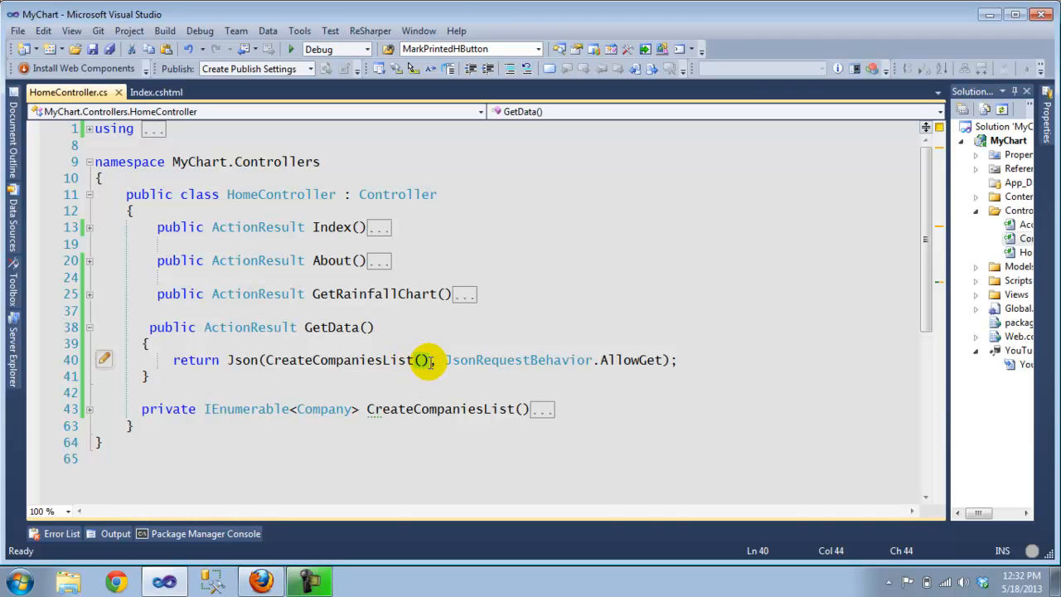
pyautogui.moveTo(627, 360)
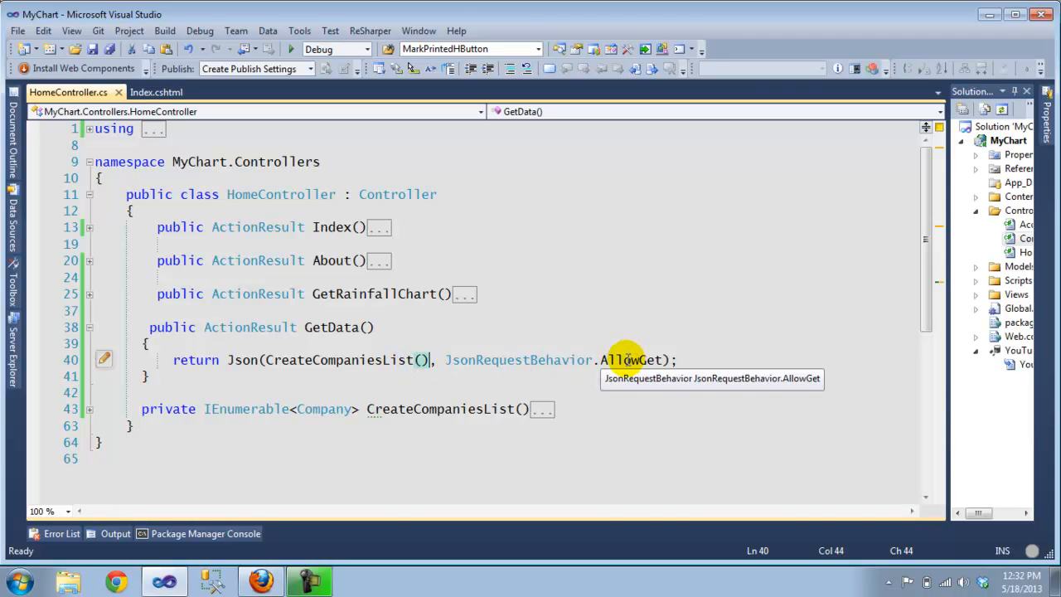
pyautogui.moveTo(465, 284)
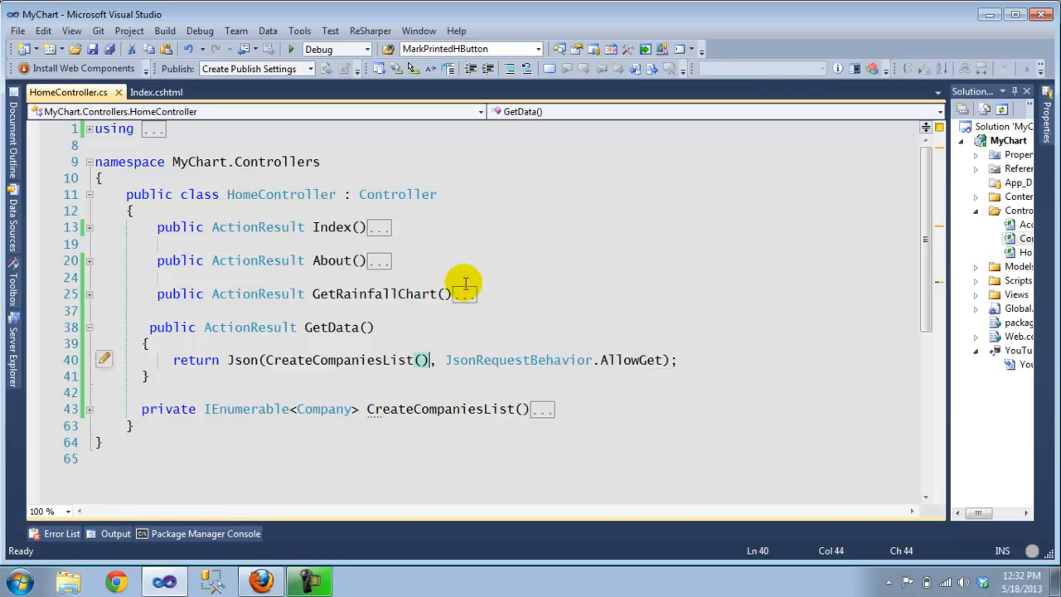
pyautogui.click(156, 92)
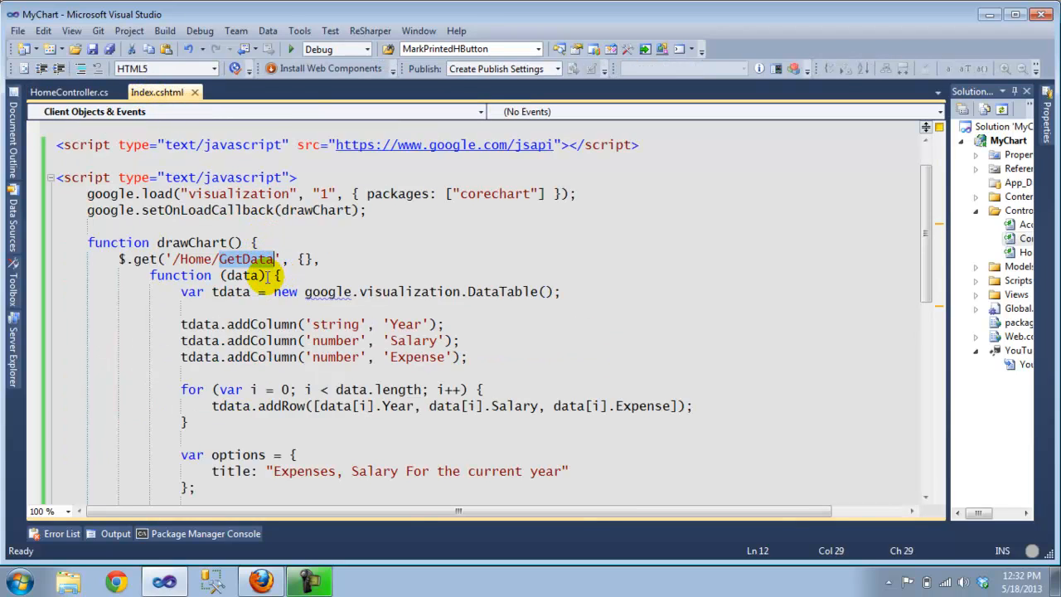
pyautogui.click(147, 258)
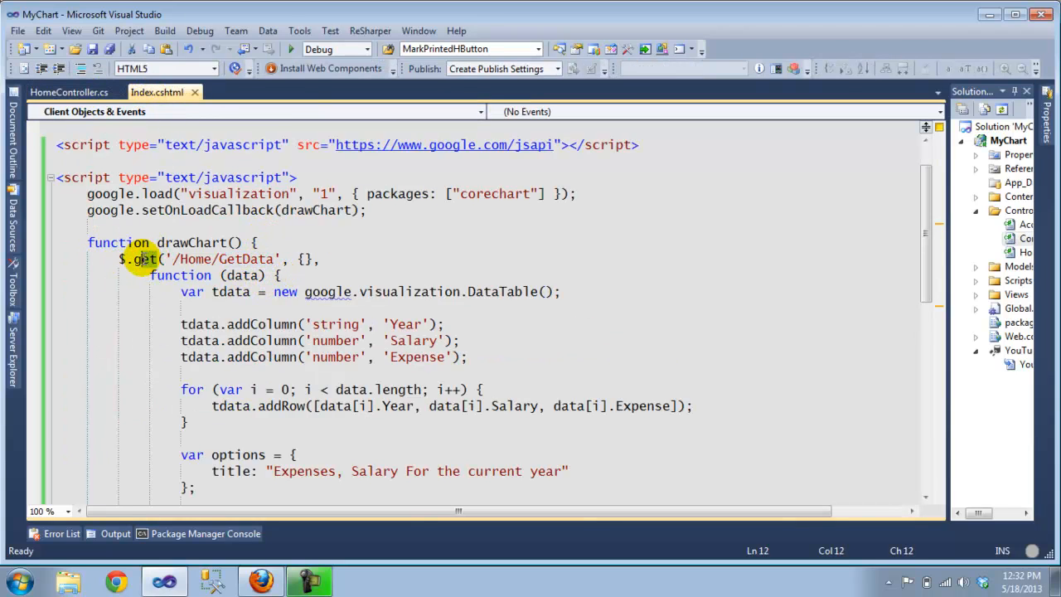
pyautogui.click(62, 92)
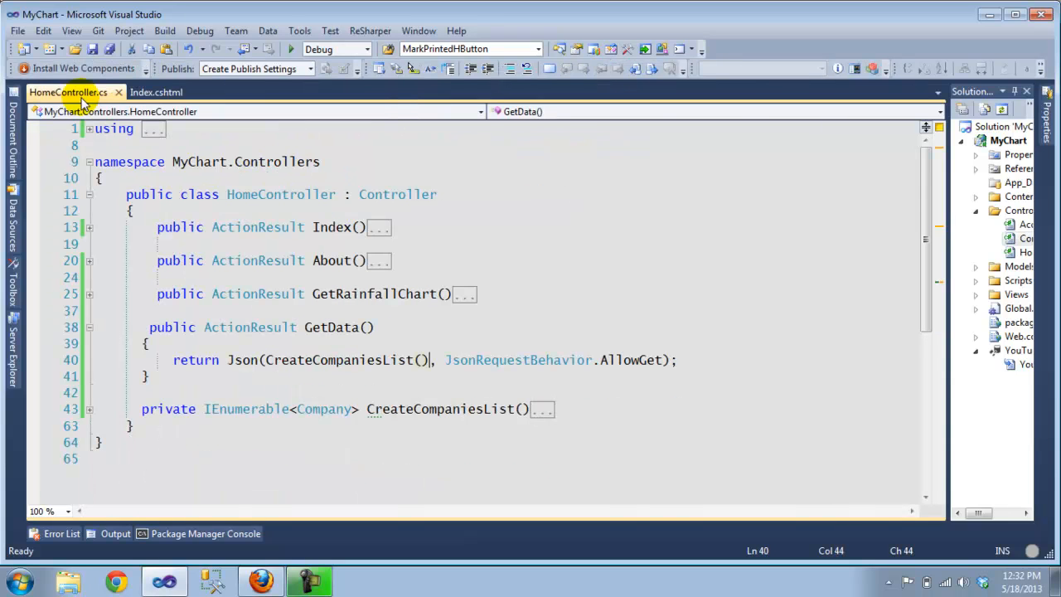
# Step: Review CreateCompaniesList, which adds six Company objects with Expense, Salary and Year
pyautogui.doubleClick(340, 360)
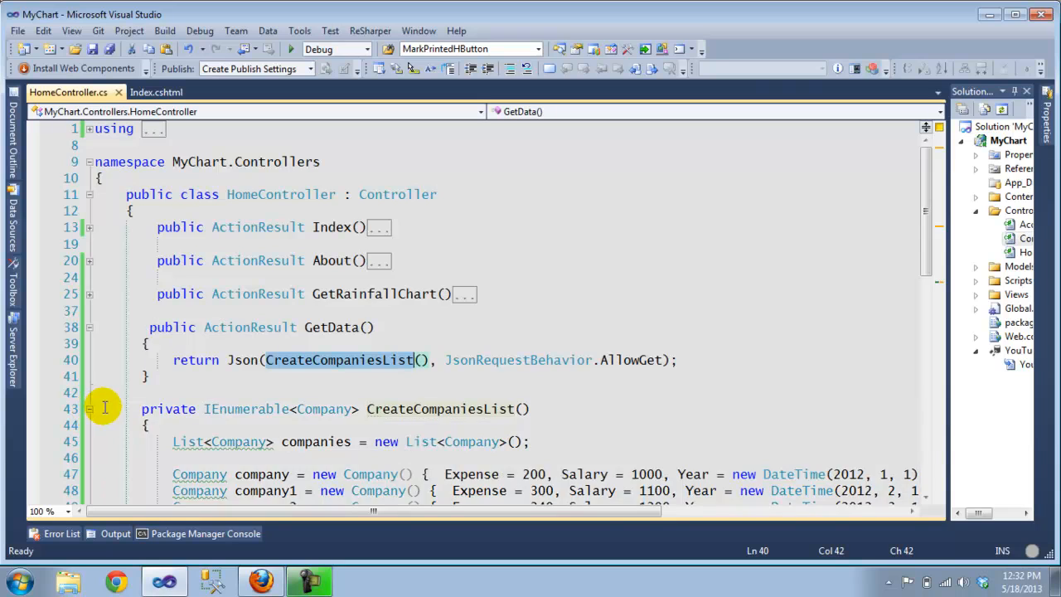
pyautogui.scroll(-3)
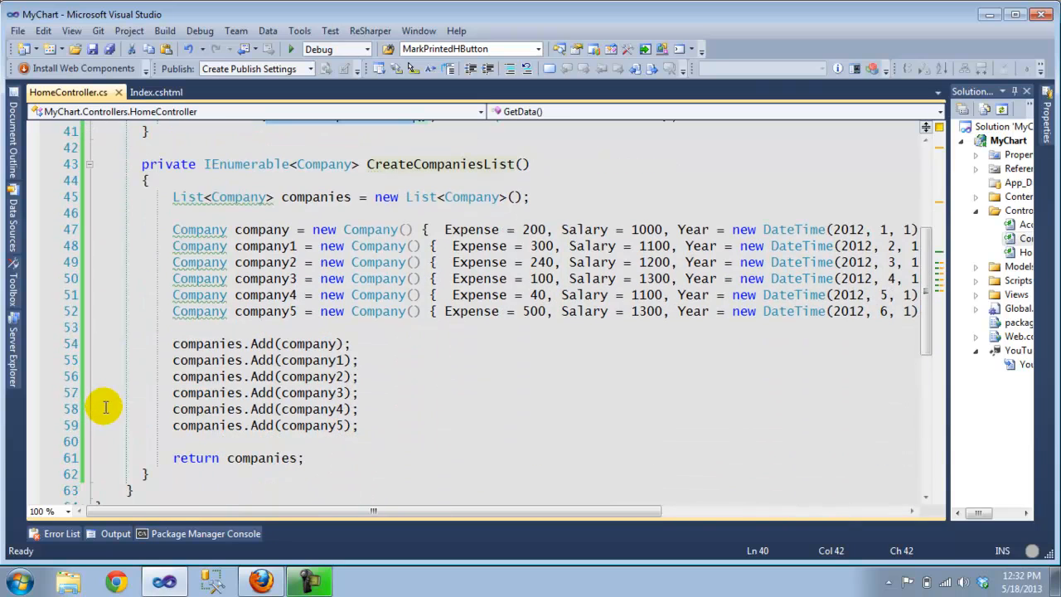
pyautogui.scroll(3)
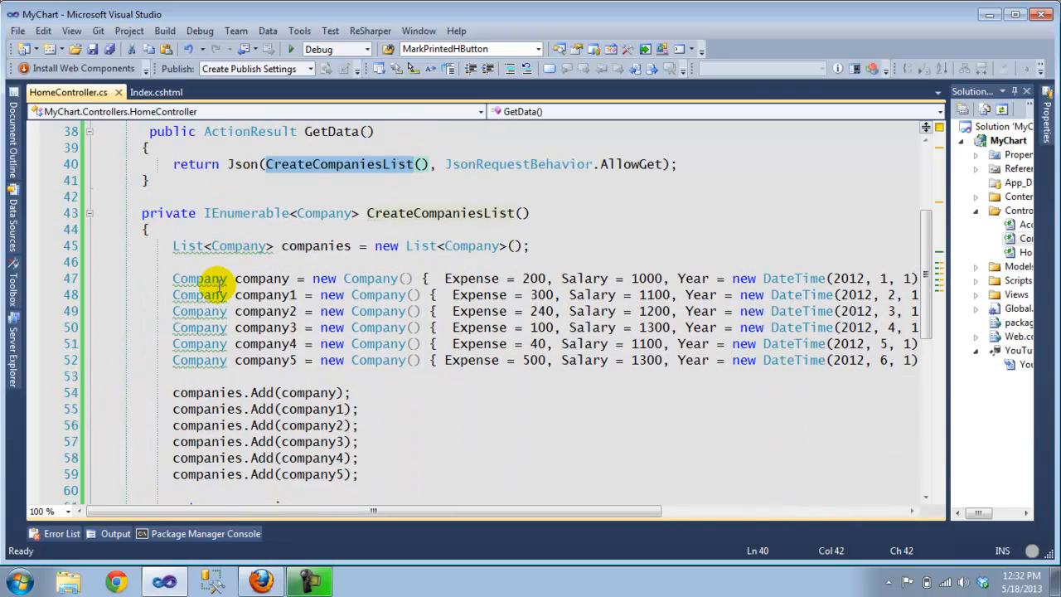
pyautogui.moveTo(438, 511)
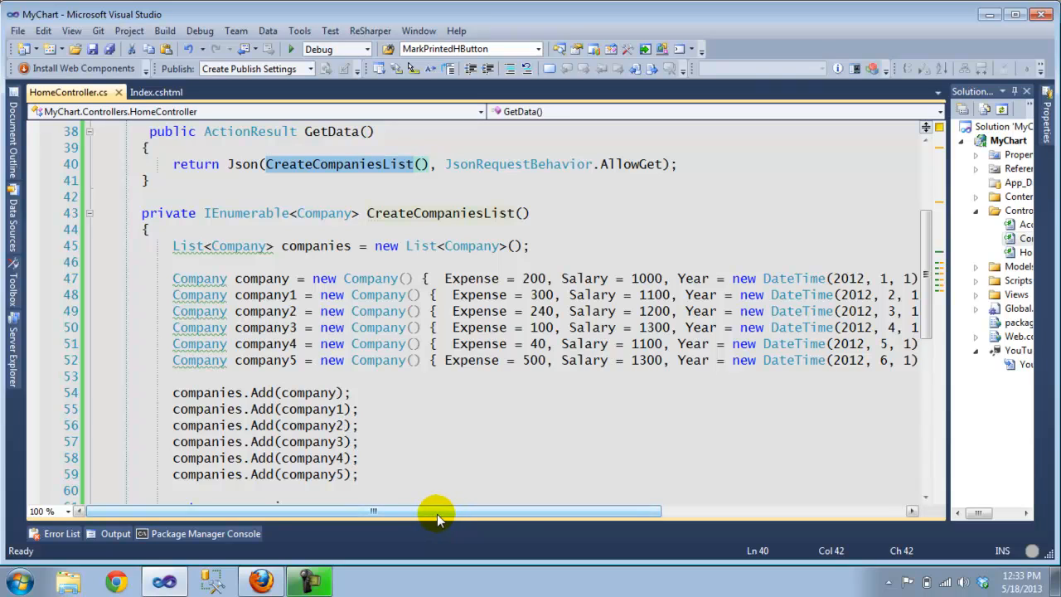
pyautogui.moveTo(435, 512); pyautogui.dragTo(613, 511)
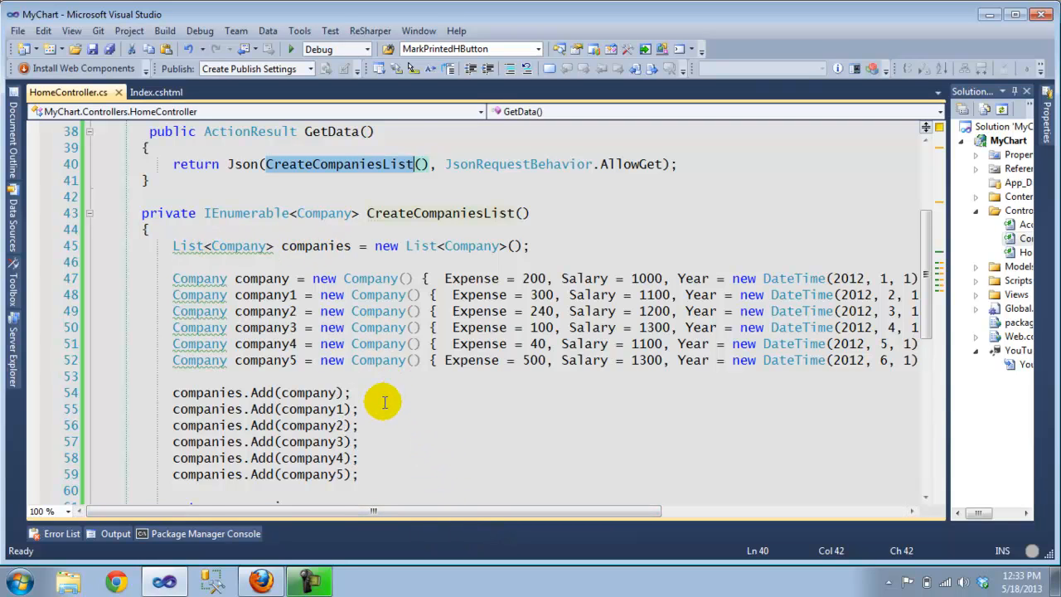
pyautogui.scroll(-3)
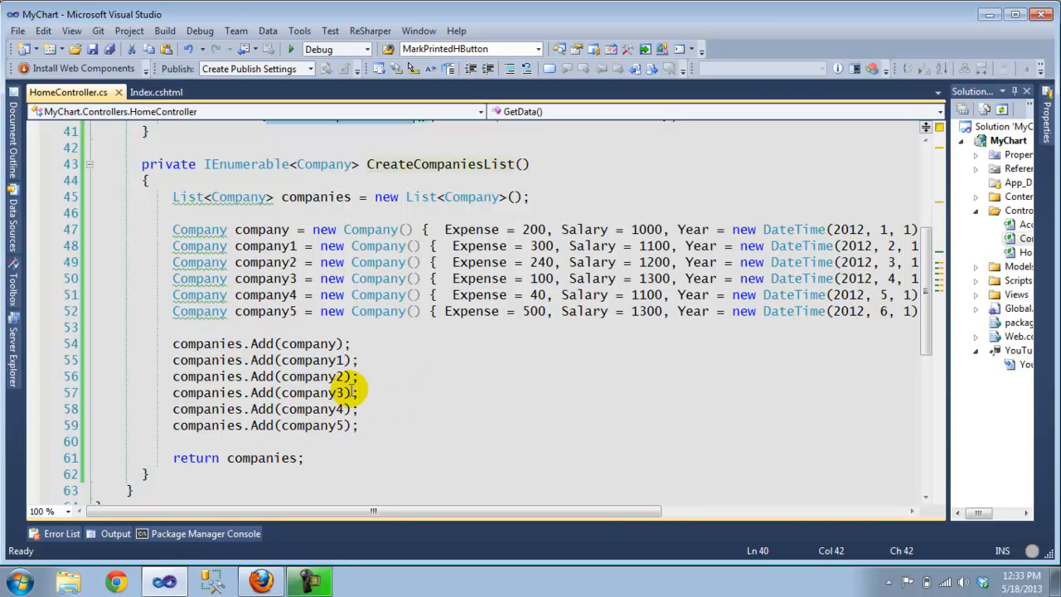
pyautogui.moveTo(331, 457)
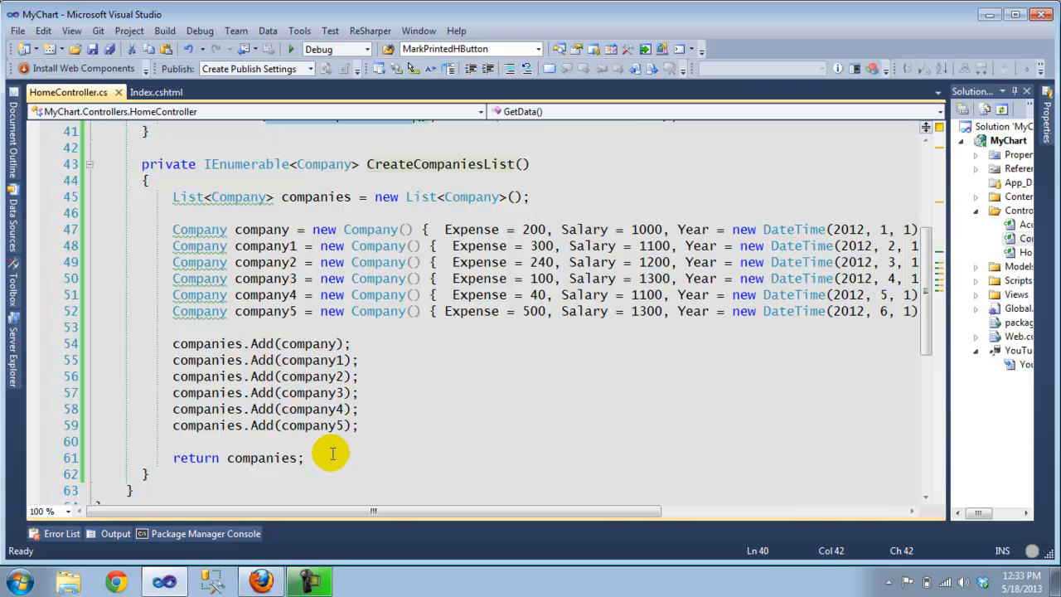
pyautogui.scroll(3)
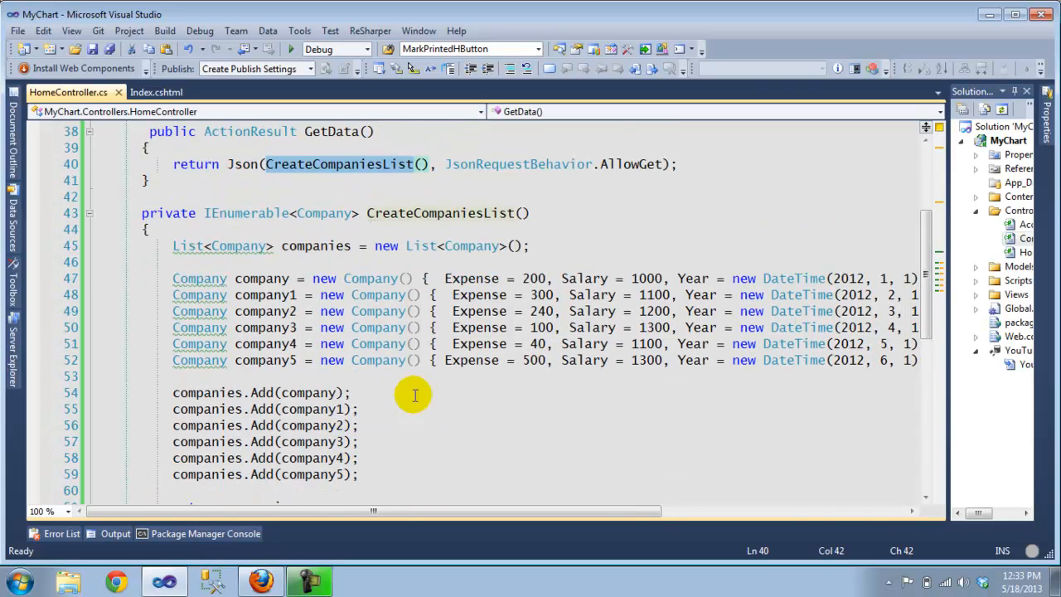
pyautogui.scroll(3)
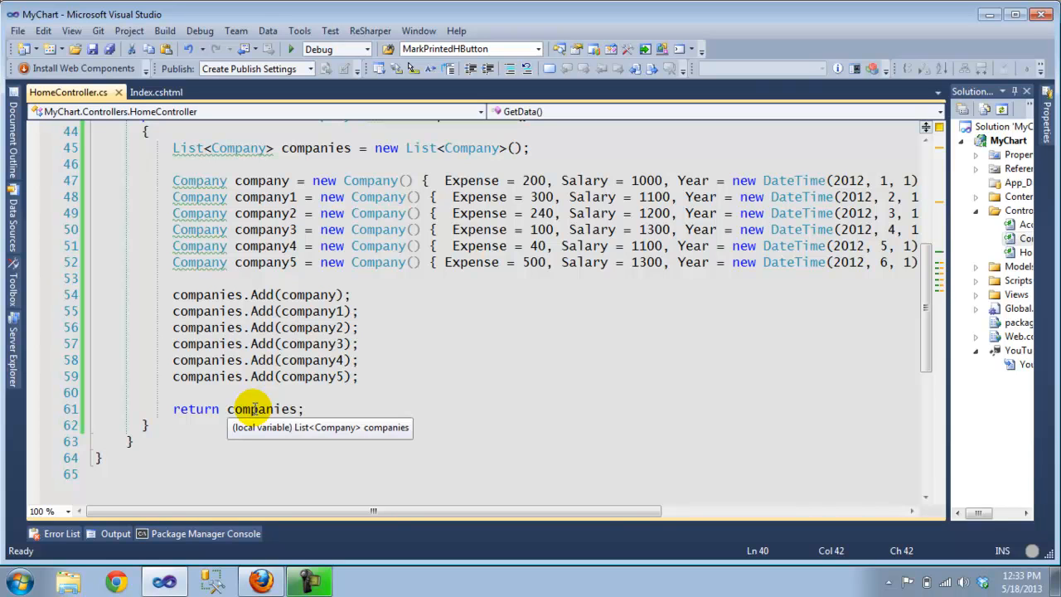
pyautogui.scroll(3)
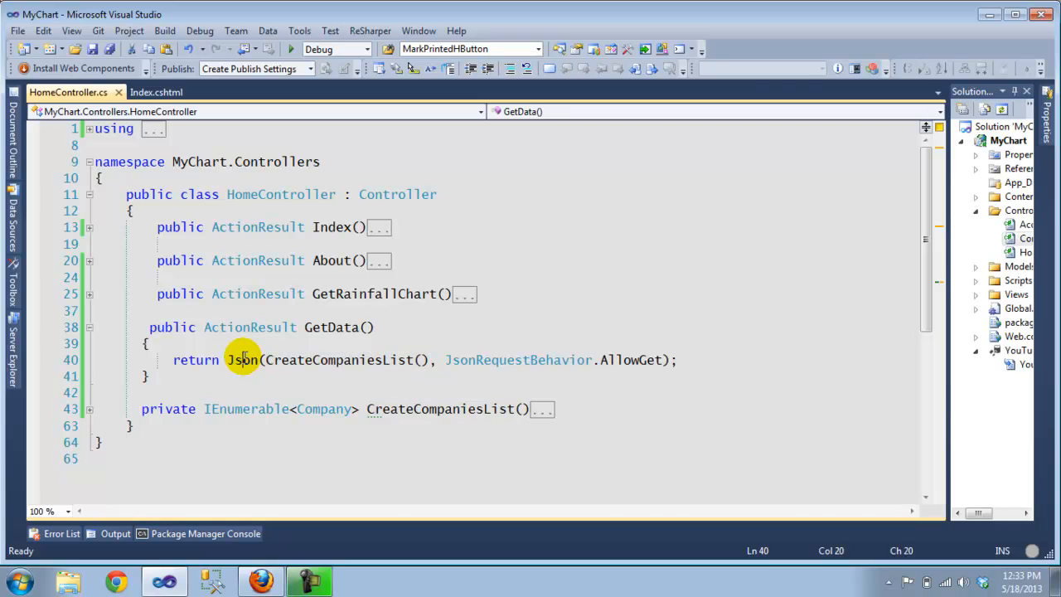
# Step: Scroll through Index.cshtml's drawChart script down to the chart_div element
pyautogui.click(157, 92)
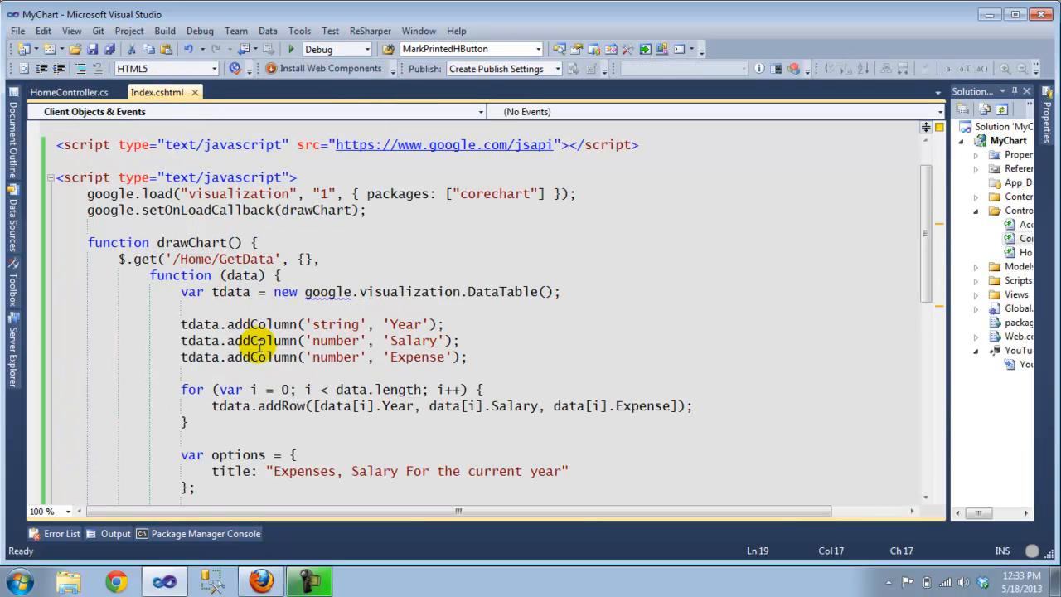
pyautogui.scroll(-3)
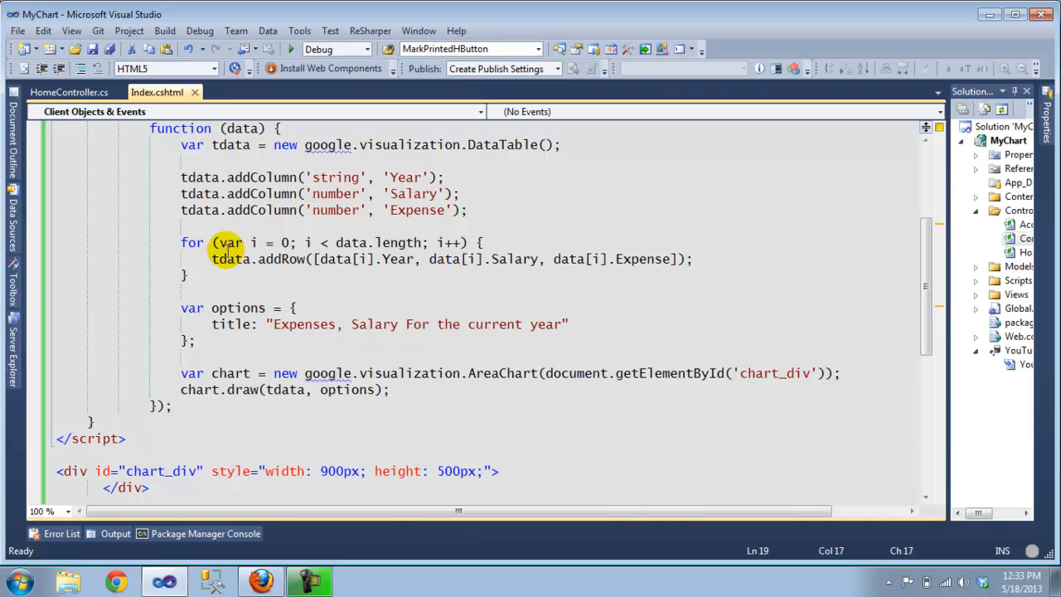
pyautogui.scroll(3)
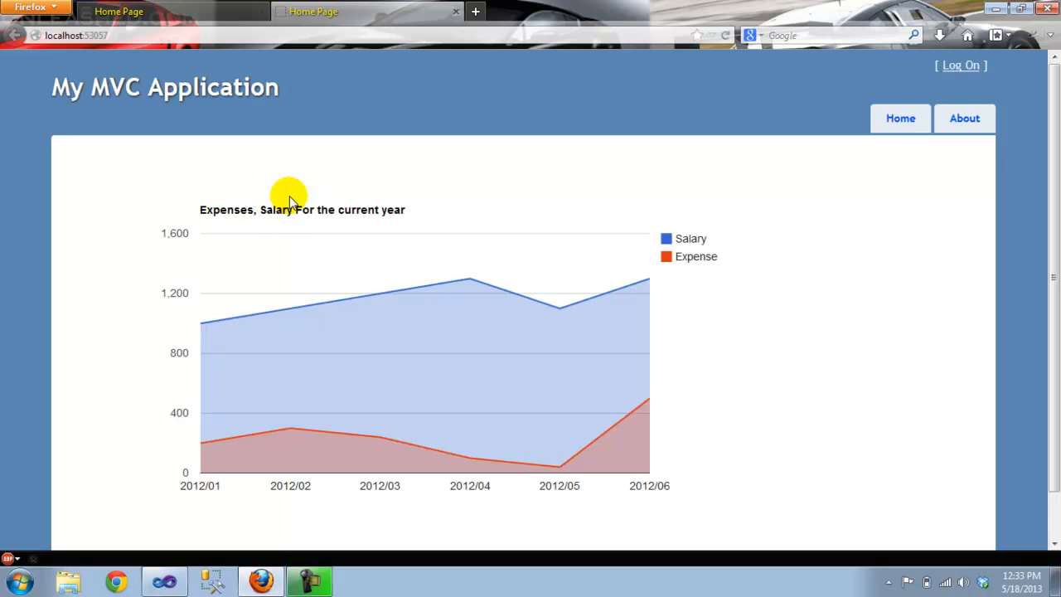
pyautogui.moveTo(562, 475)
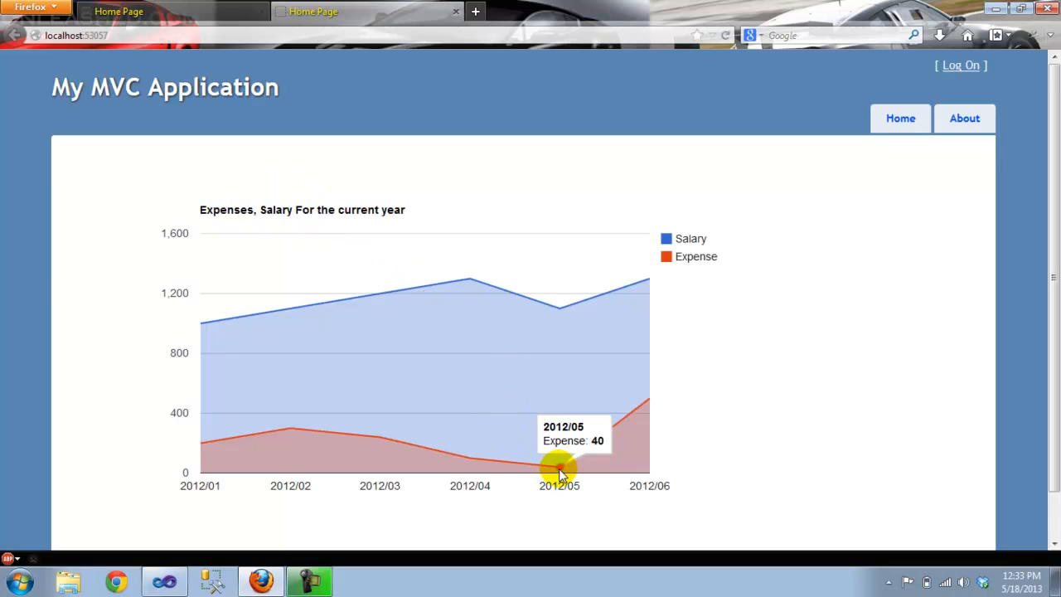
pyautogui.moveTo(423, 436)
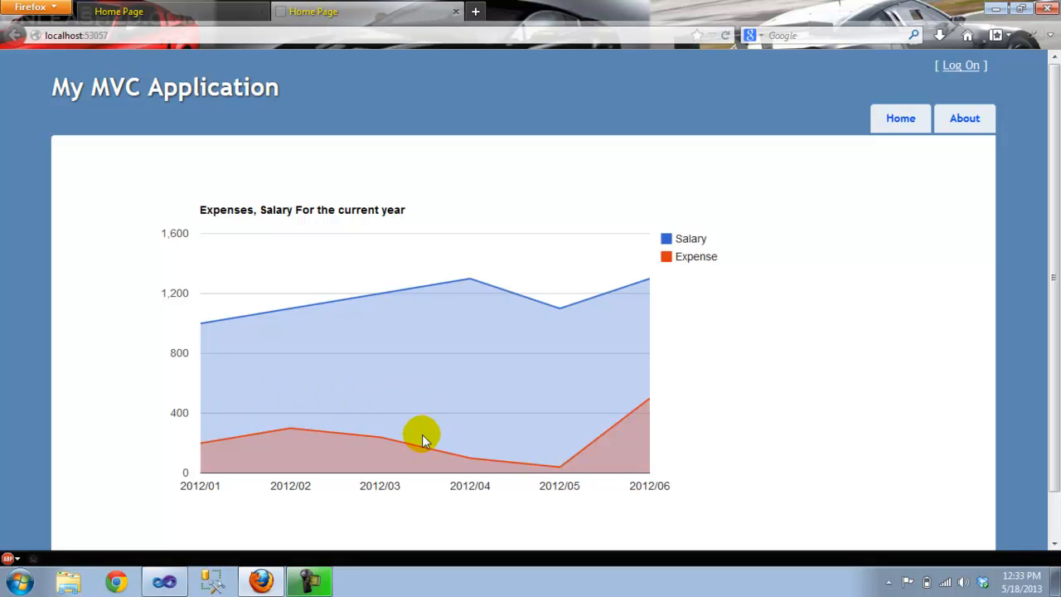
pyautogui.moveTo(438, 447)
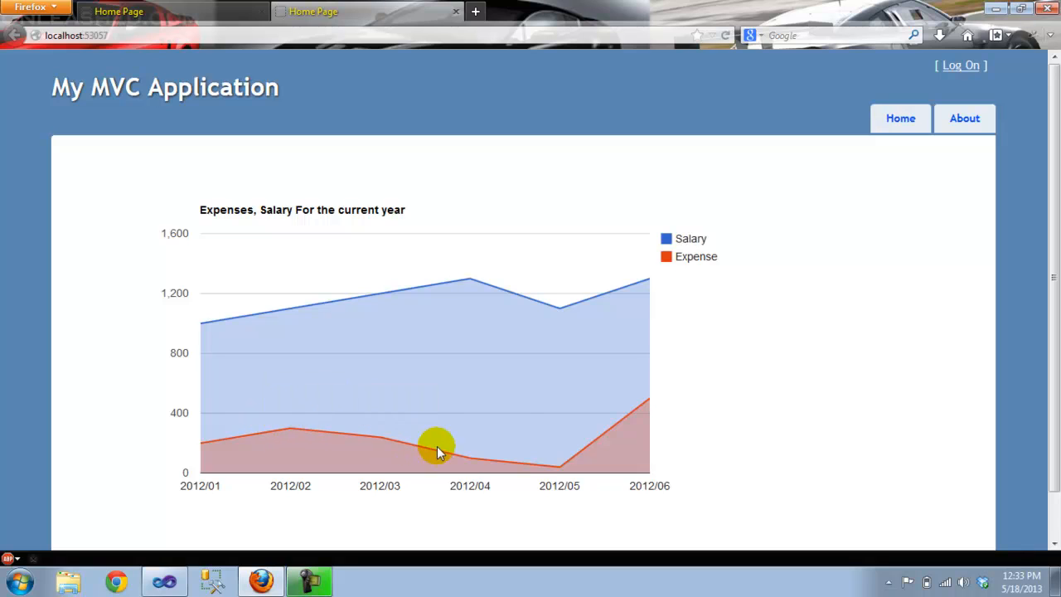
pyautogui.moveTo(467, 282)
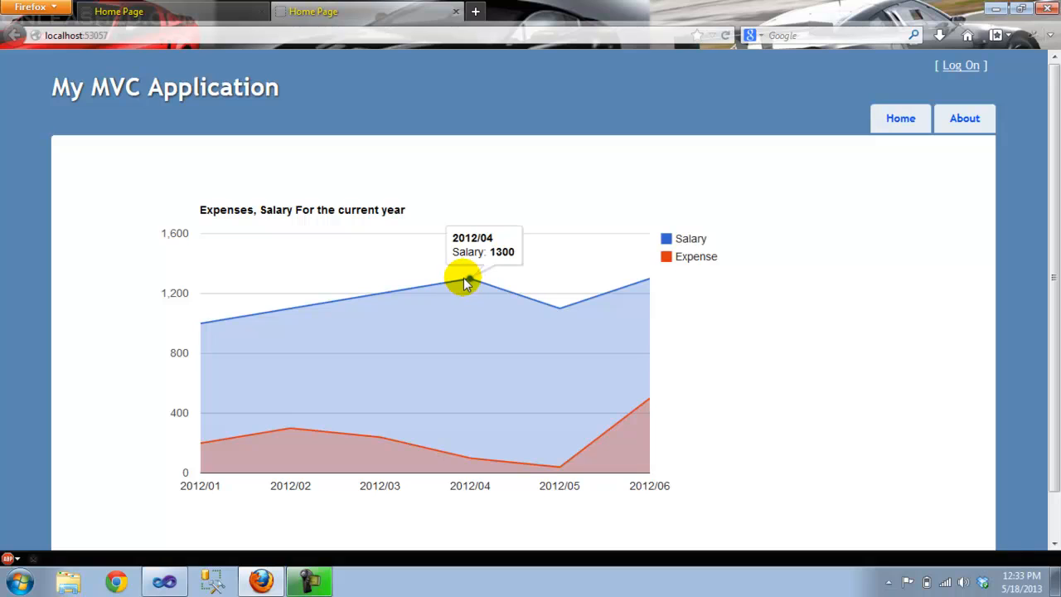
pyautogui.moveTo(630, 280)
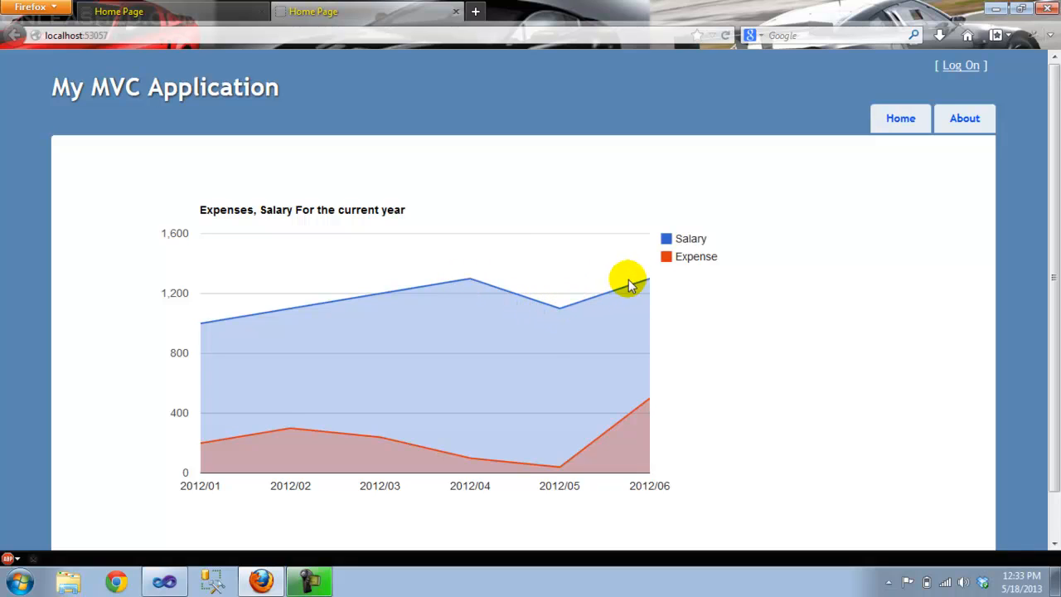
pyautogui.moveTo(245, 321)
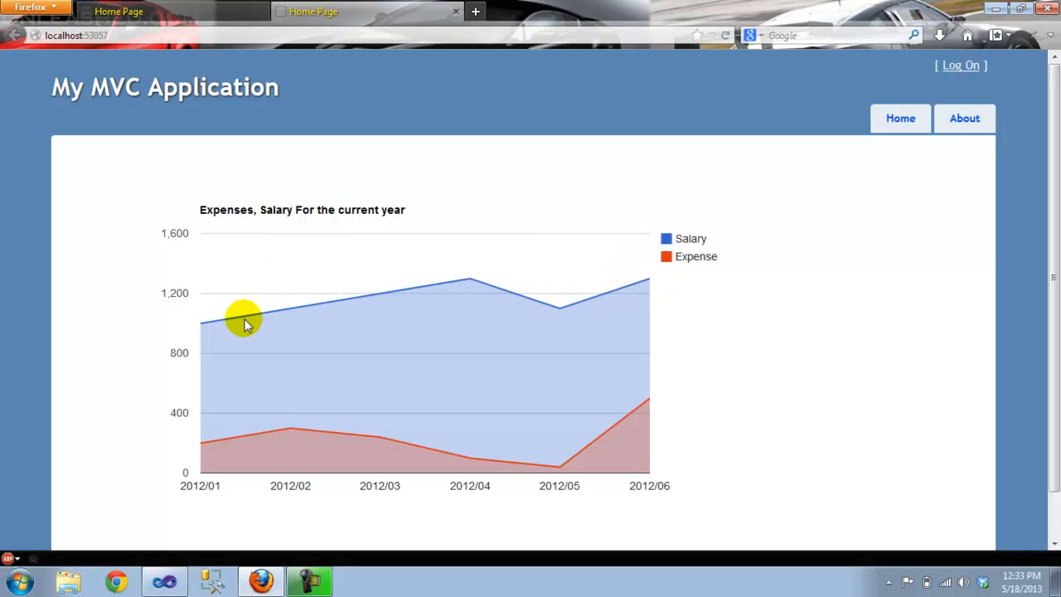
pyautogui.moveTo(228, 323)
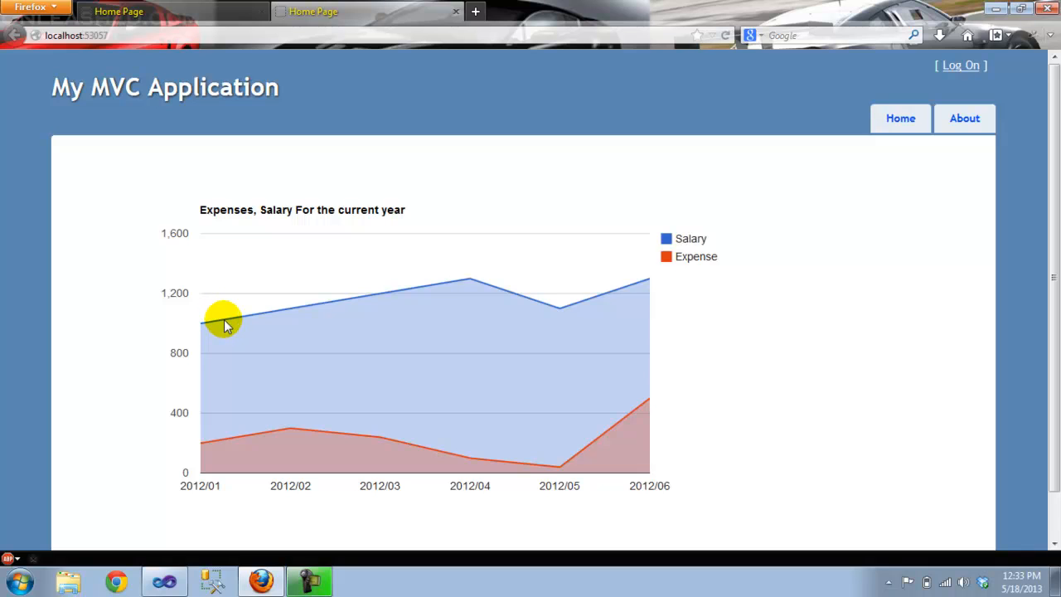
pyautogui.moveTo(182, 11)
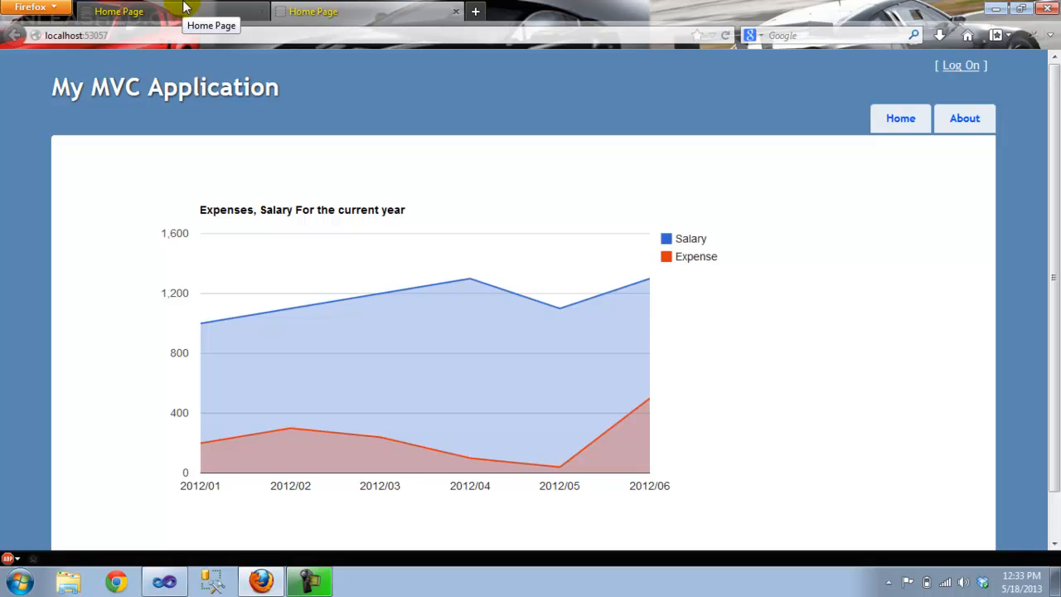
pyautogui.moveTo(164, 534)
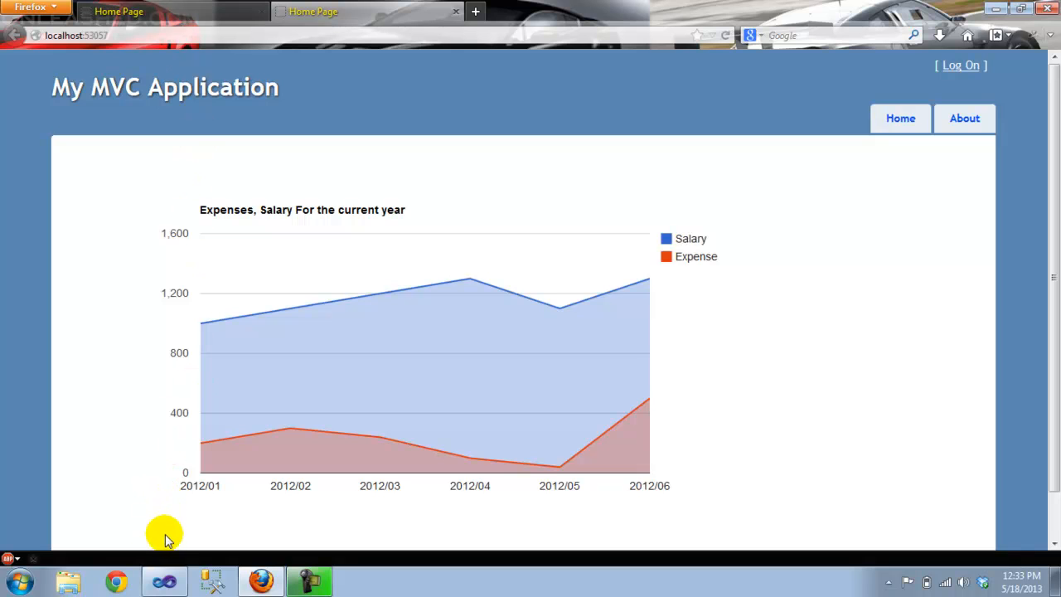
pyautogui.click(164, 581)
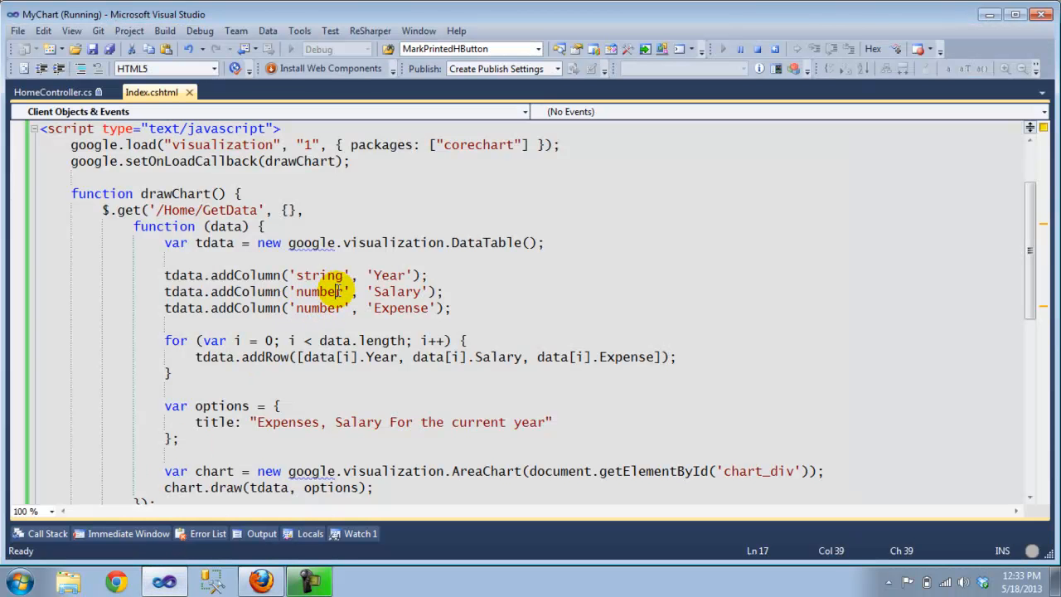
pyautogui.scroll(3)
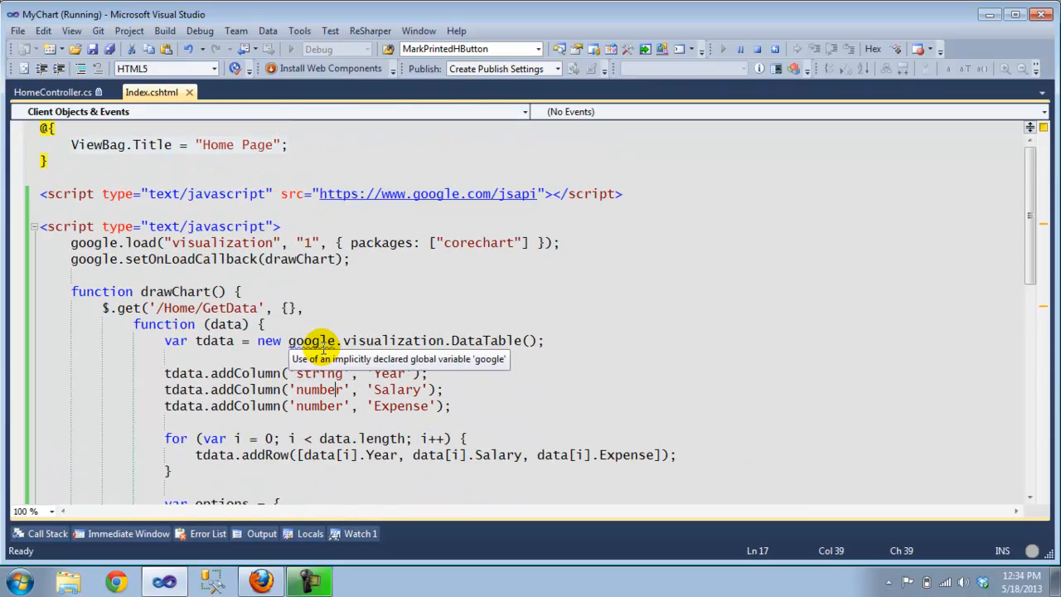
pyautogui.scroll(-3)
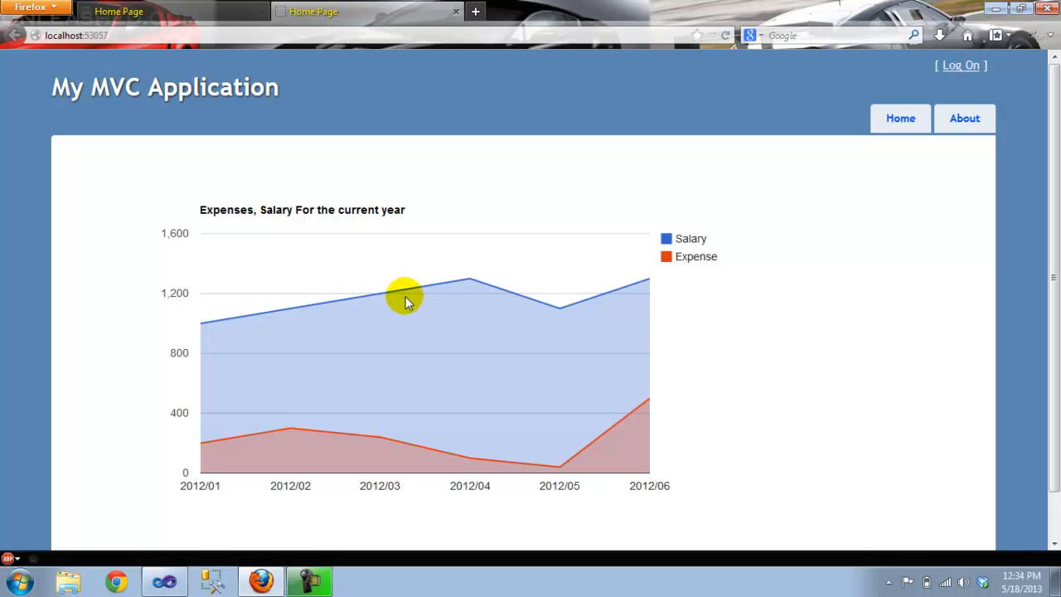
pyautogui.moveTo(332, 319)
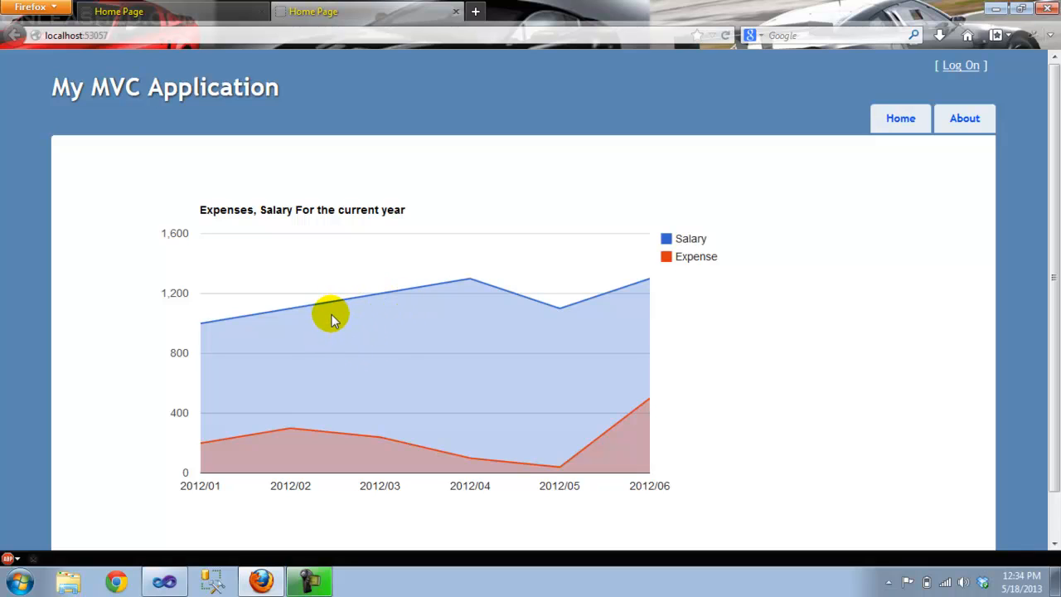